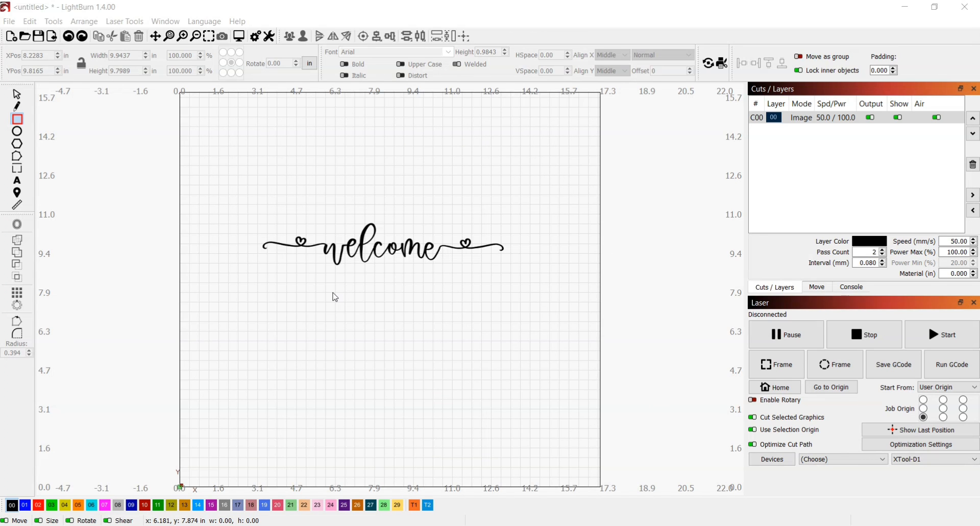
mouse_move(397, 253)
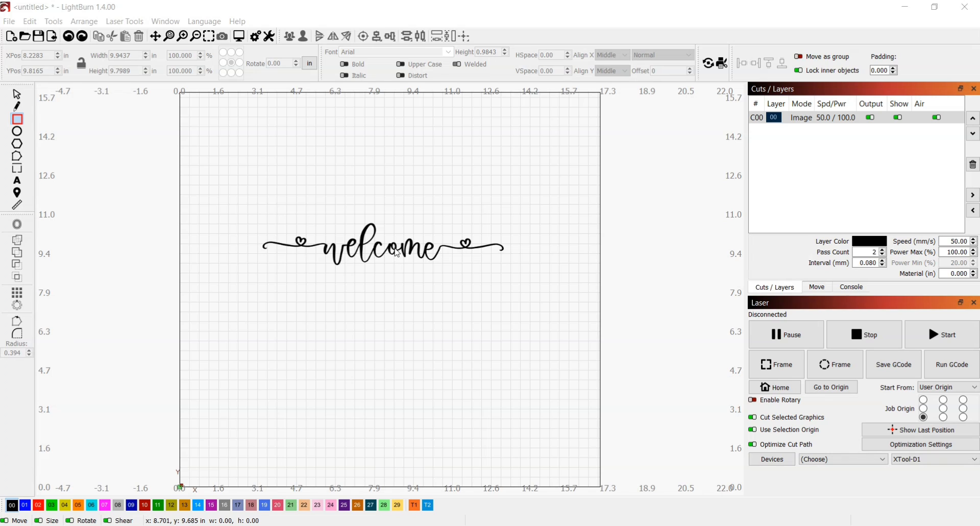
mouse_move(364, 249)
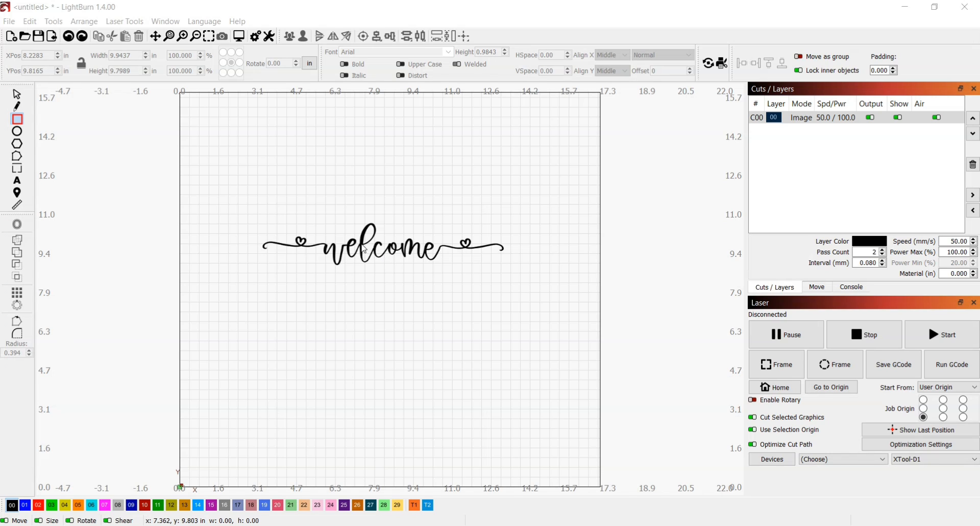
mouse_move(365, 255)
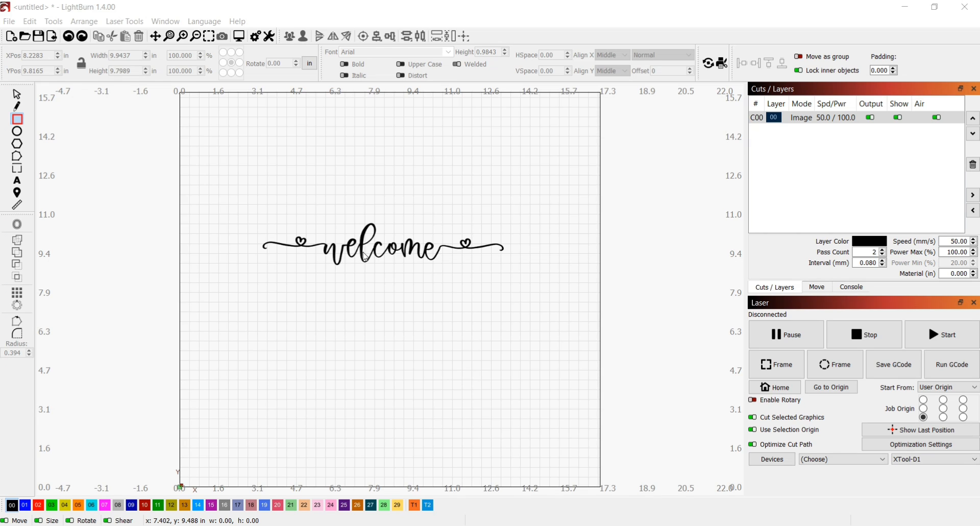
mouse_move(362, 253)
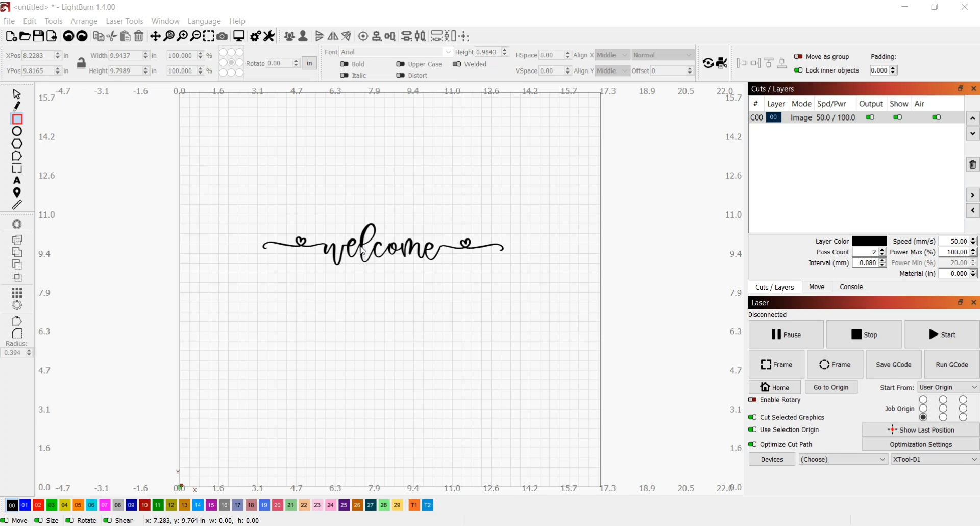
mouse_move(361, 251)
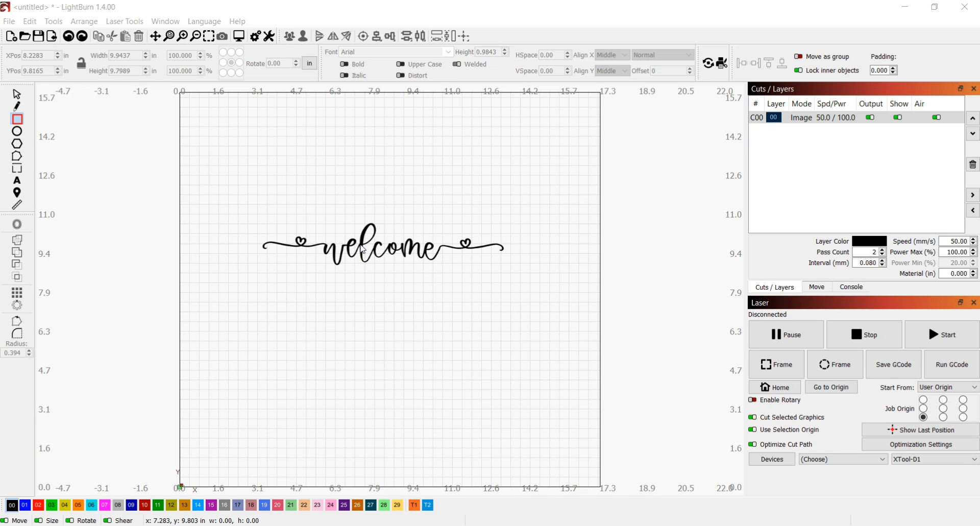
mouse_move(362, 250)
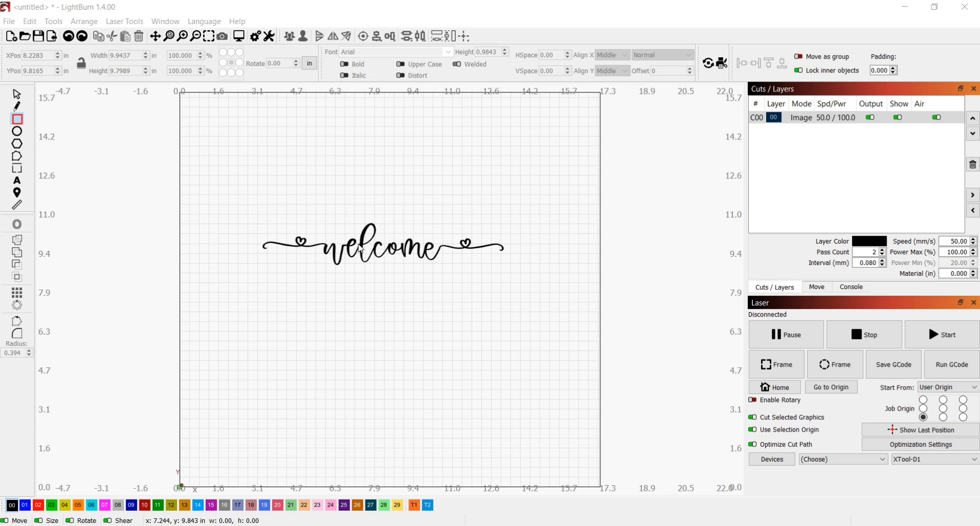
mouse_move(354, 249)
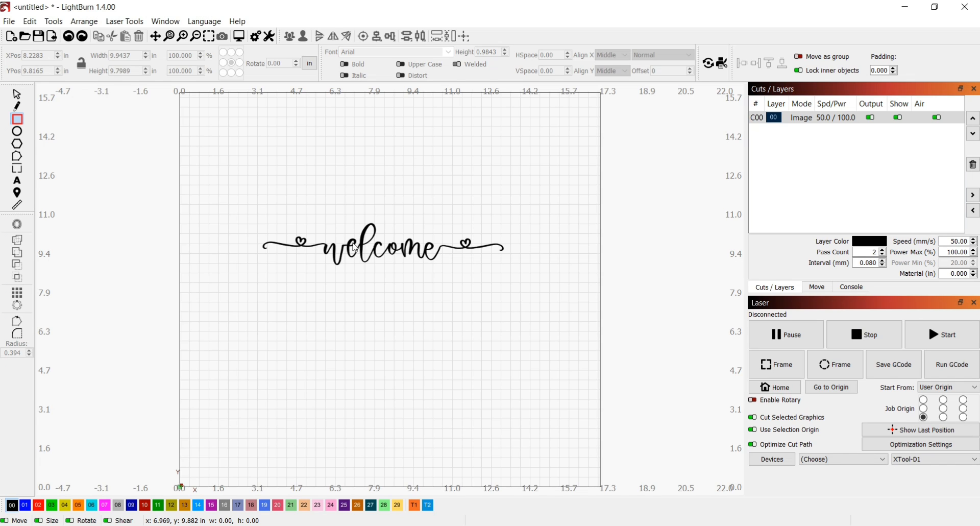
mouse_move(329, 266)
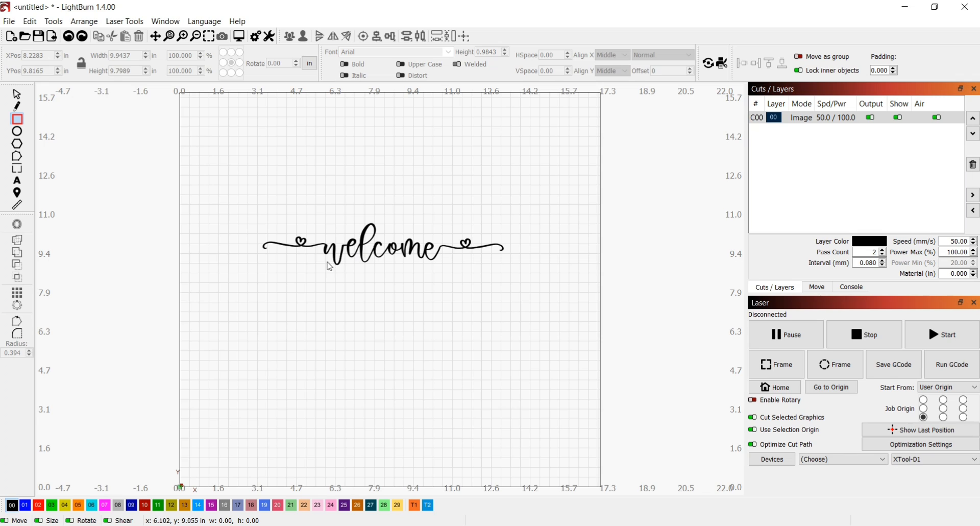
mouse_move(329, 256)
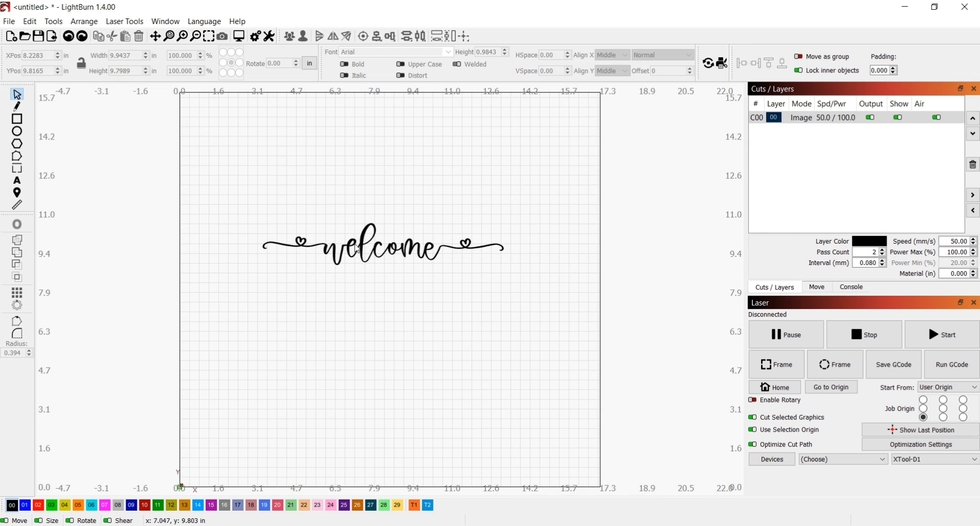
mouse_move(354, 250)
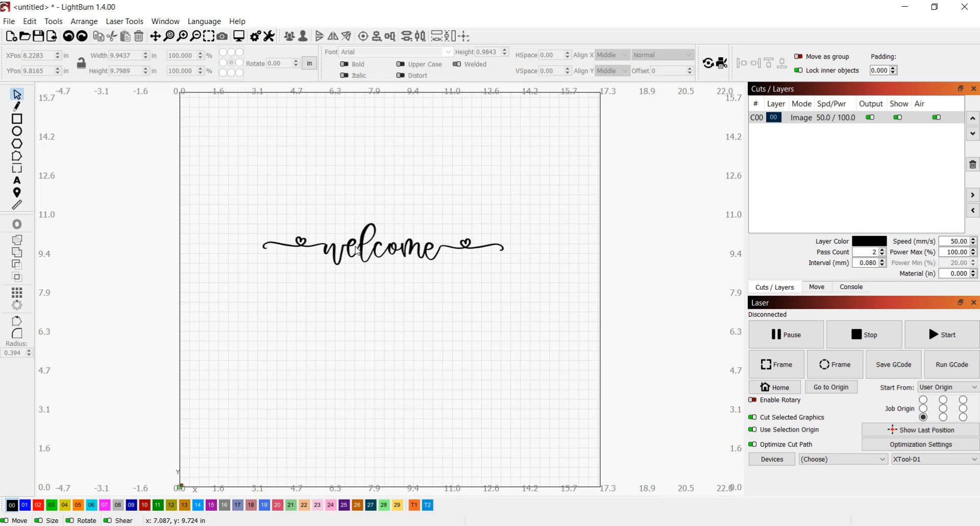
Step: Select the welcome script image near the middle of the workspace
left_click(375, 246)
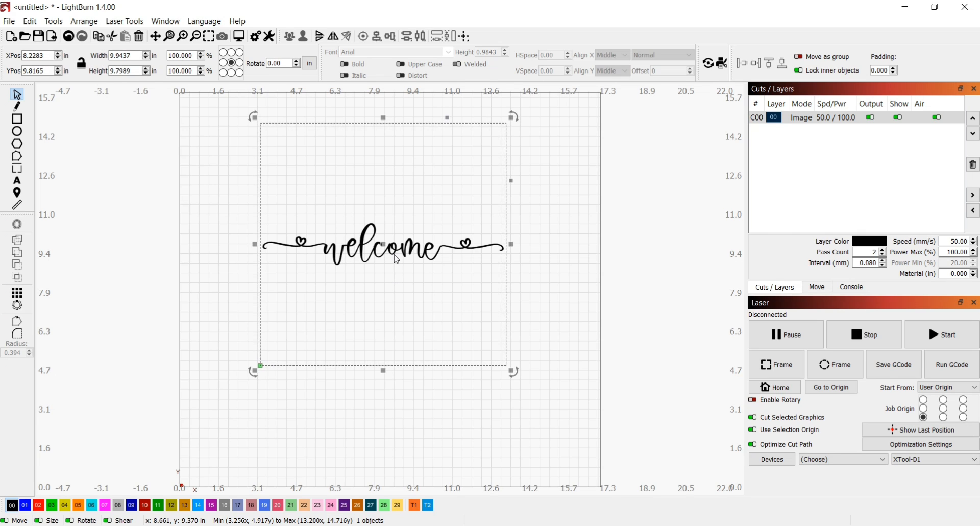
mouse_move(395, 263)
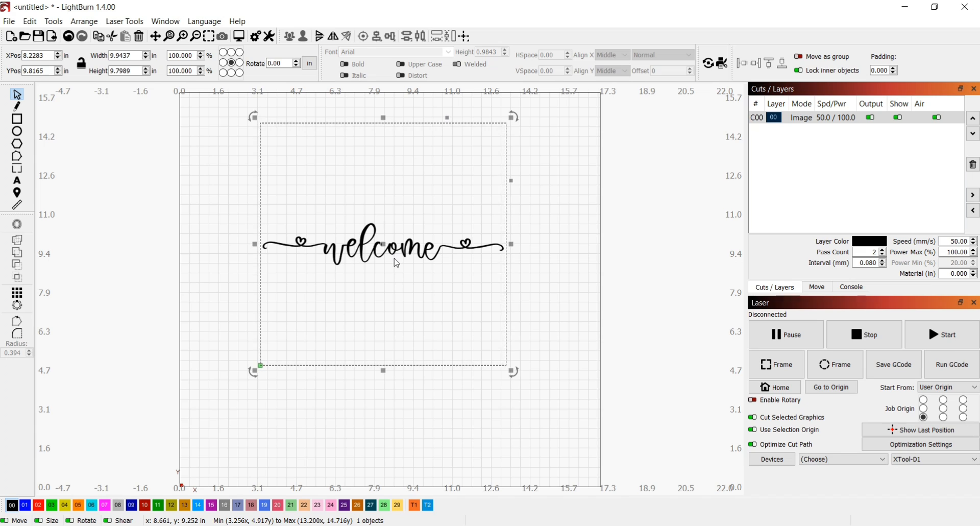
mouse_move(351, 263)
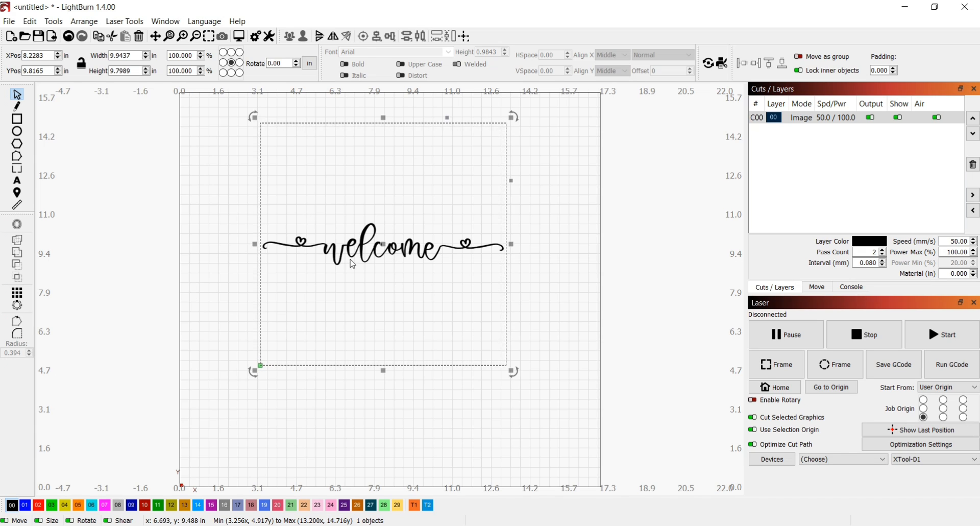
mouse_move(257, 127)
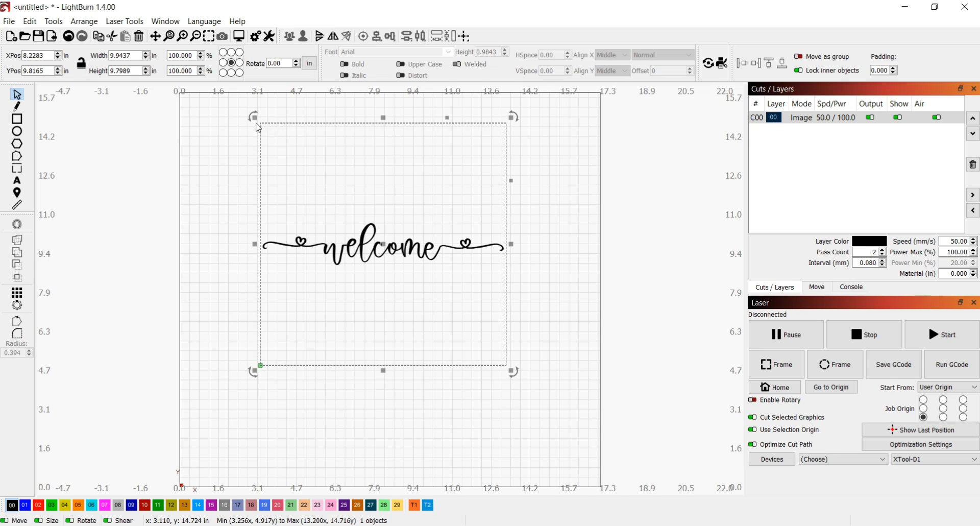
mouse_move(256, 123)
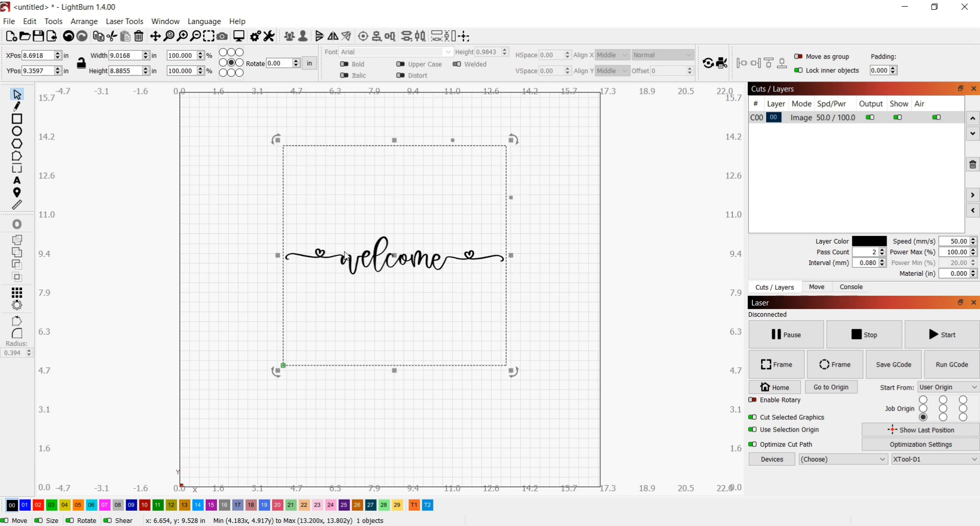
mouse_move(274, 237)
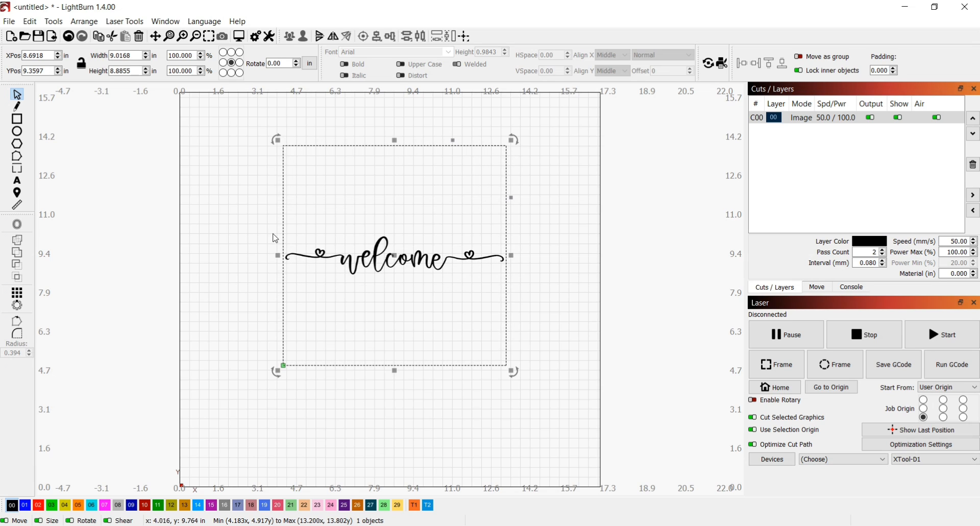
mouse_move(278, 139)
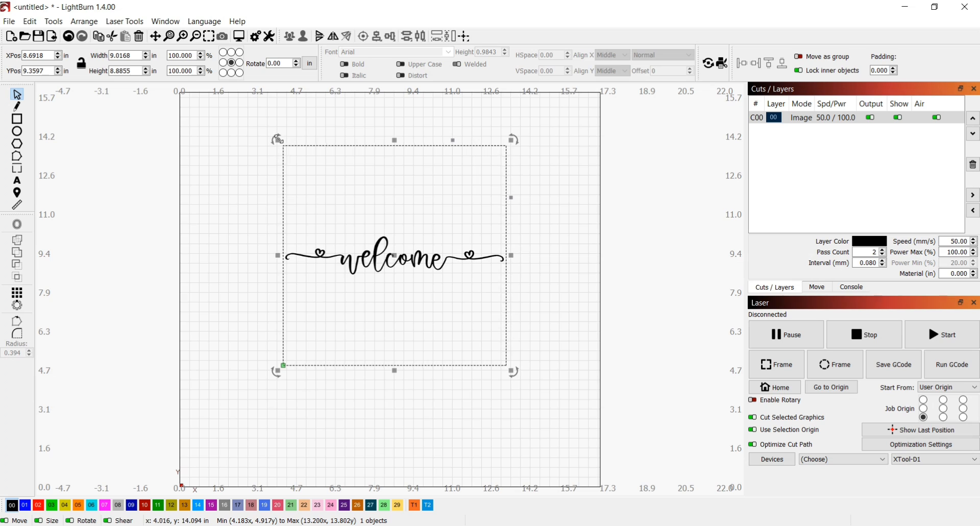
mouse_move(351, 352)
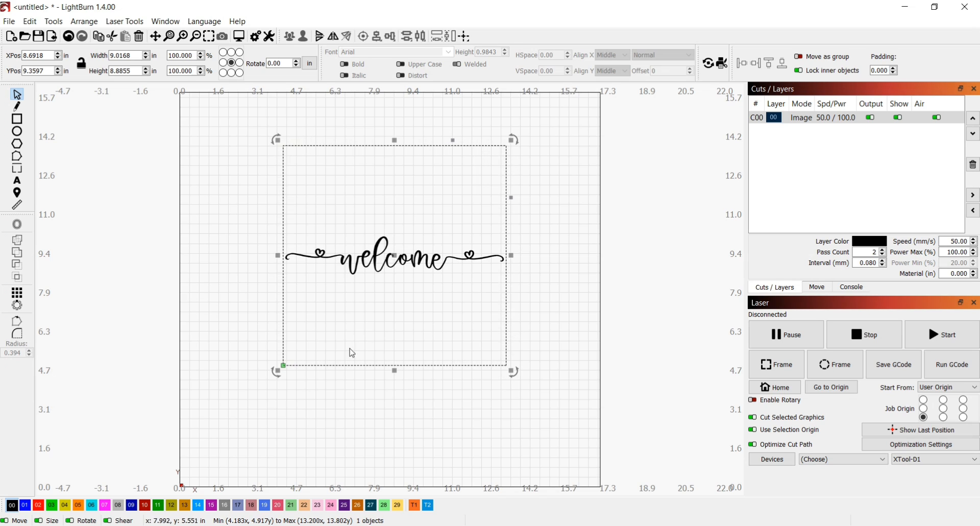
mouse_move(470, 258)
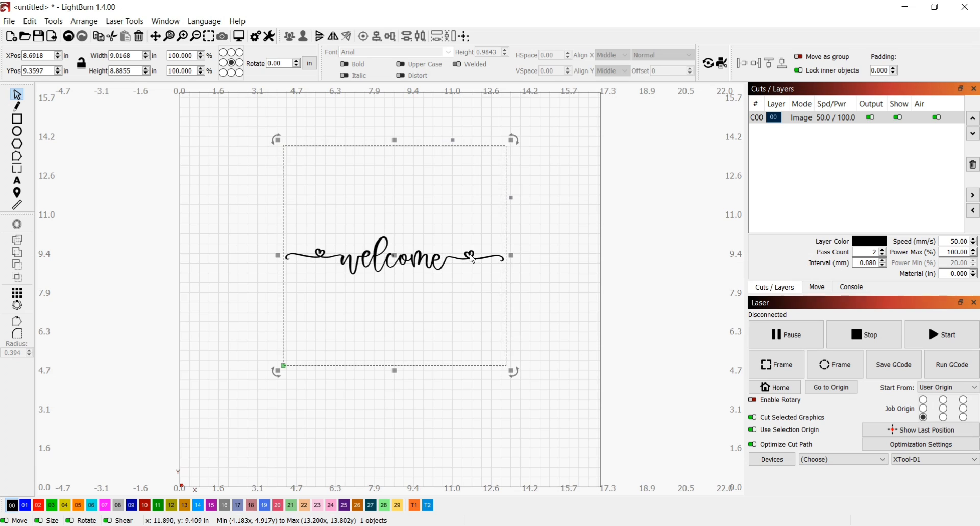
mouse_move(367, 269)
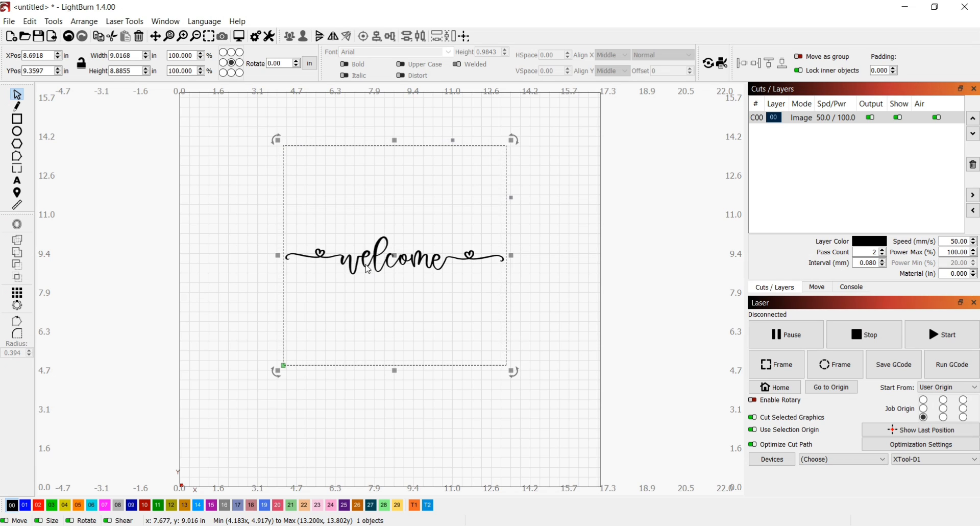
mouse_move(388, 262)
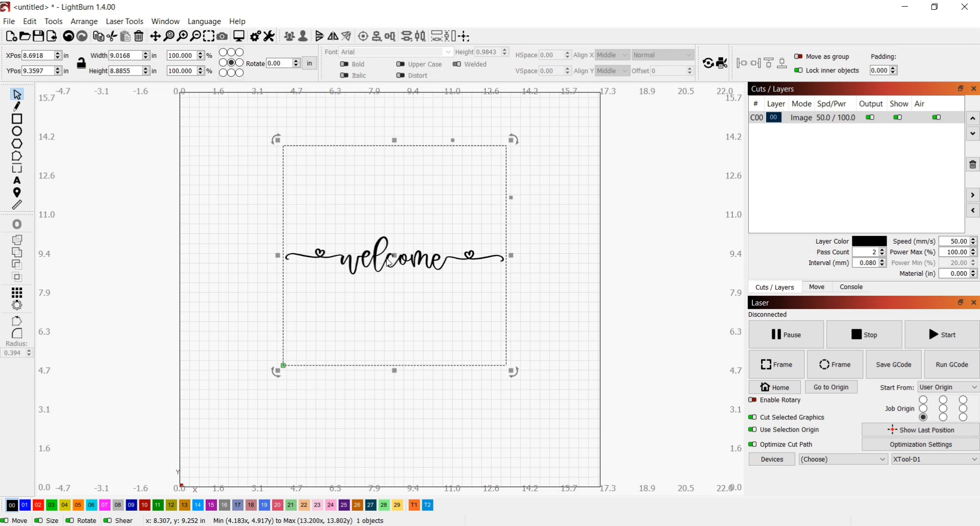
mouse_move(413, 145)
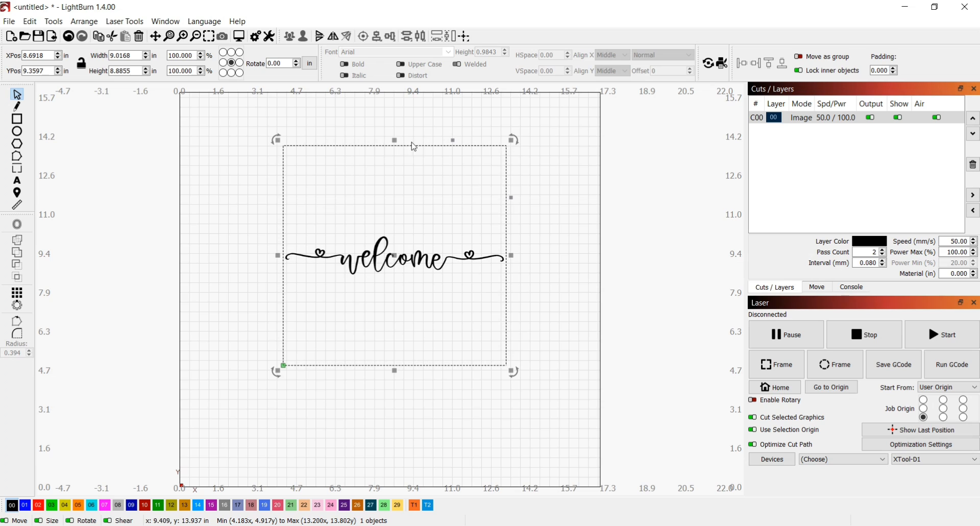
mouse_move(318, 155)
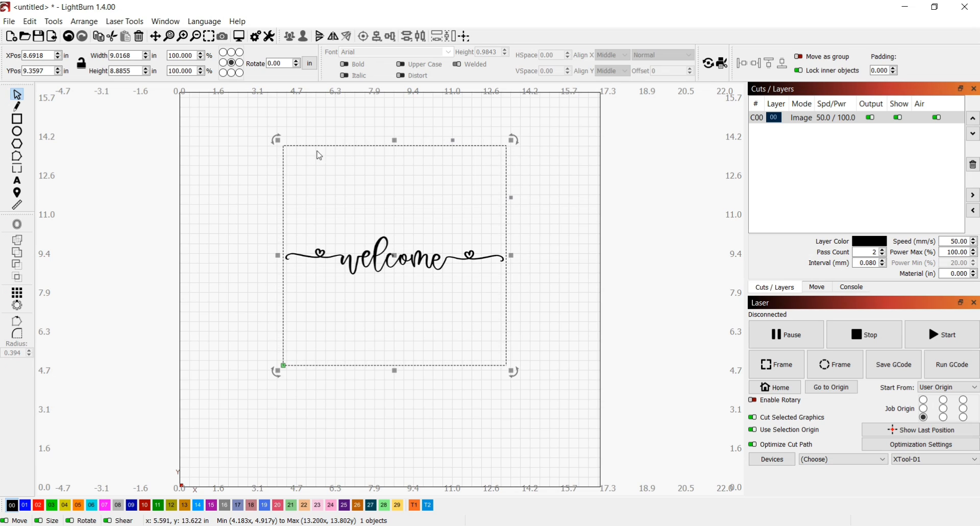
mouse_move(351, 314)
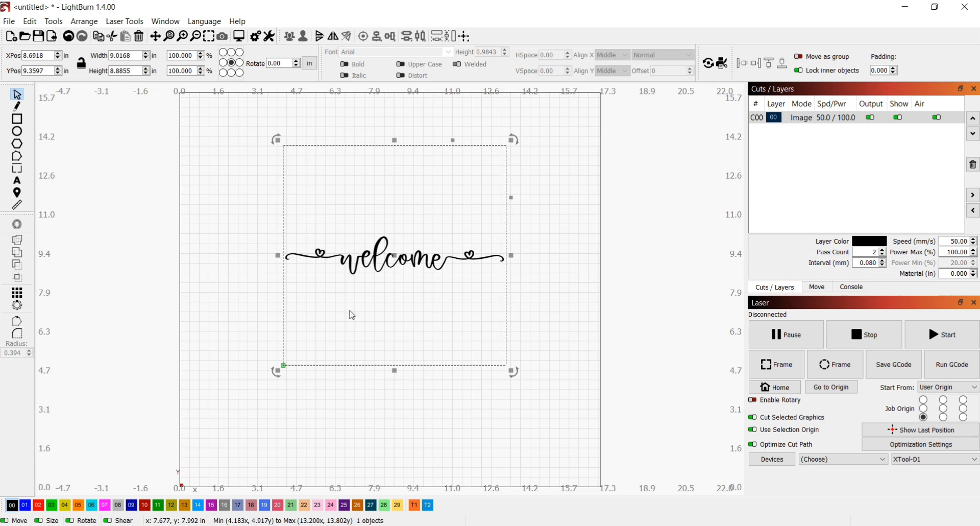
mouse_move(385, 334)
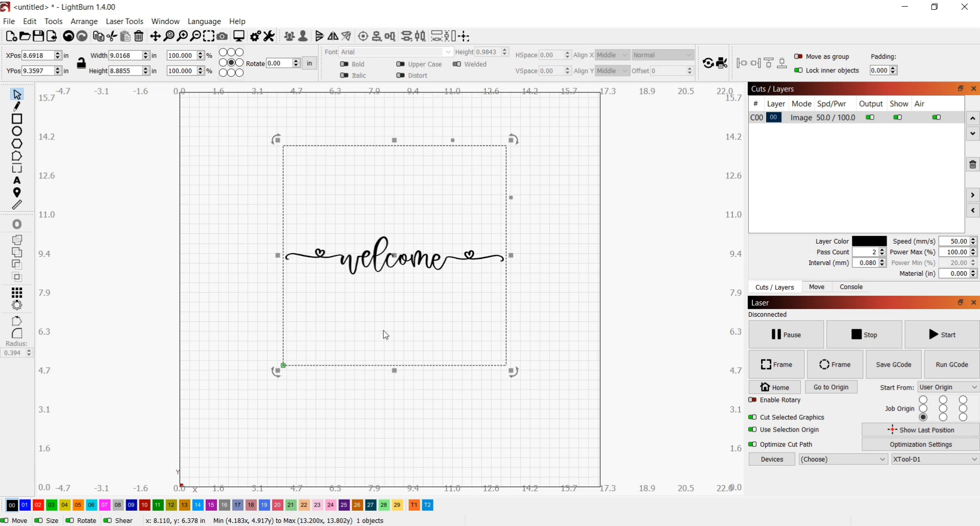
mouse_move(114, 112)
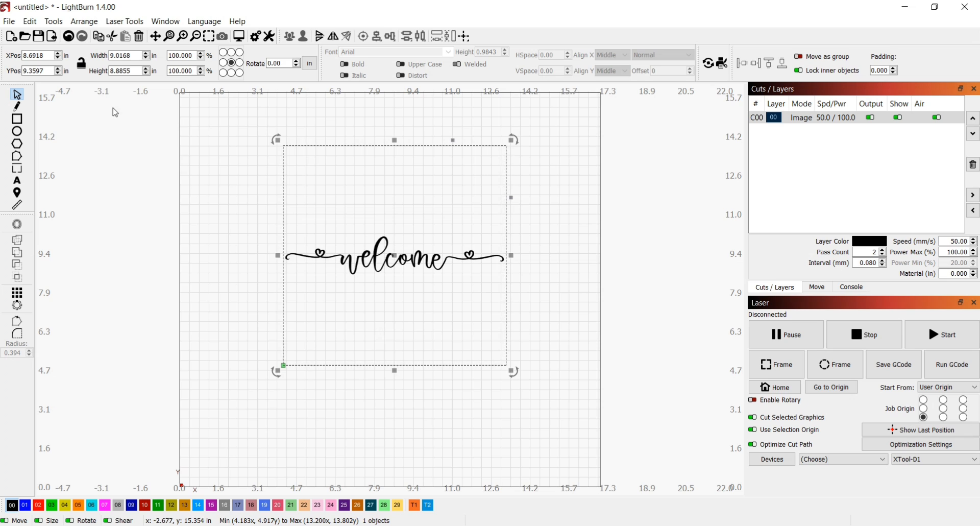
left_click(28, 20)
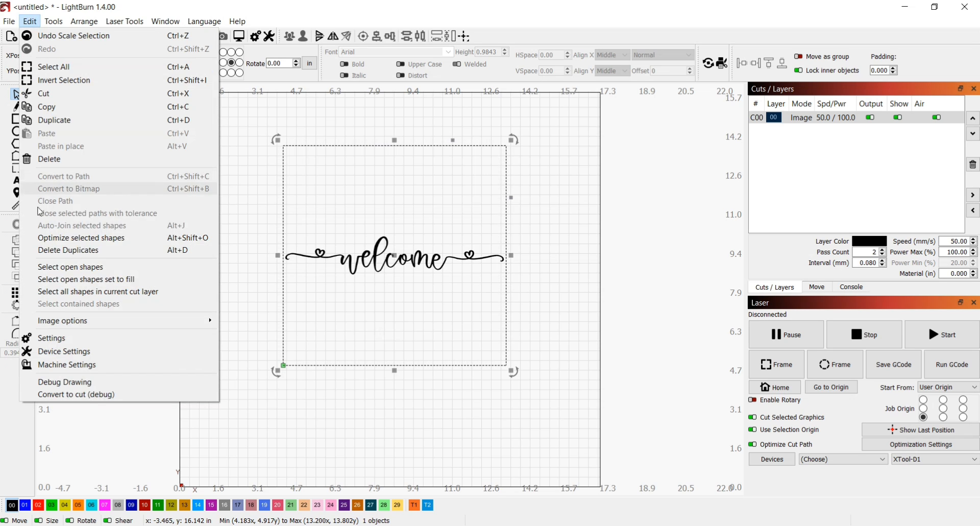
mouse_move(119, 198)
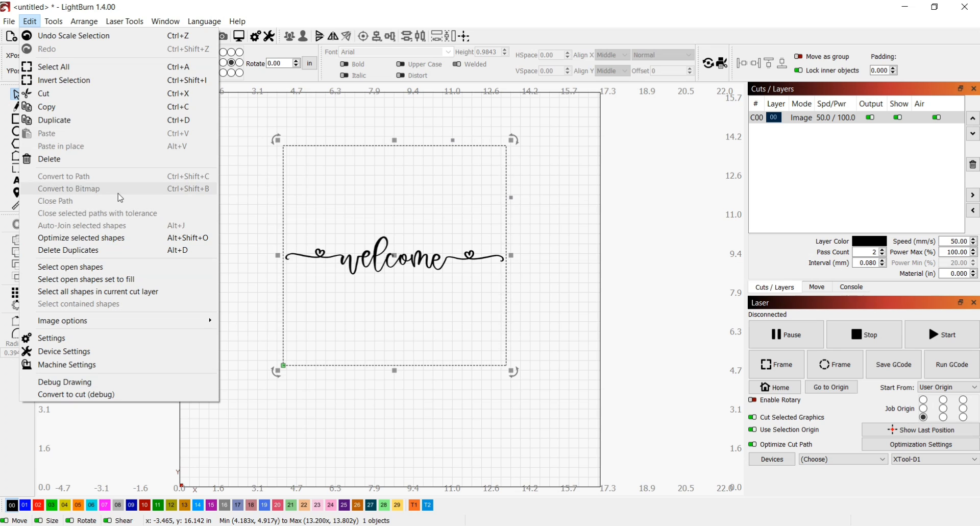
mouse_move(311, 153)
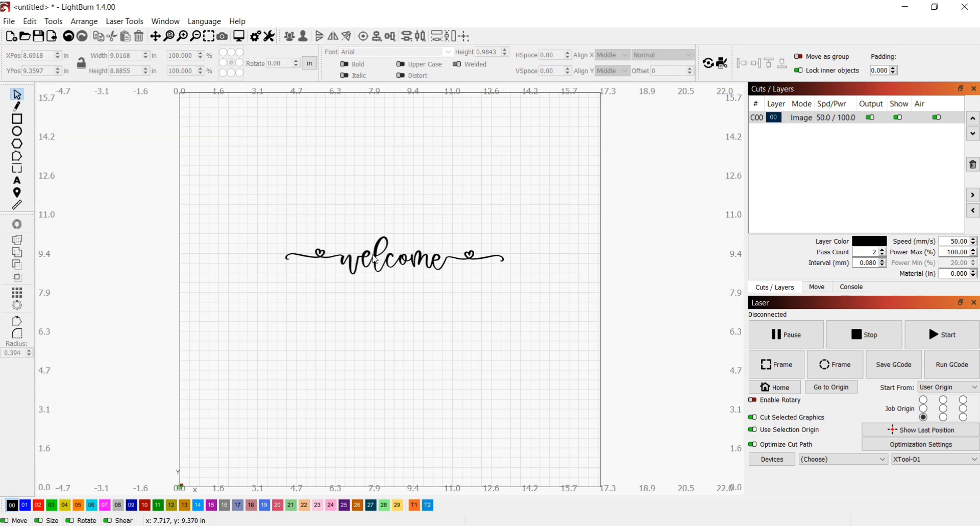
mouse_move(217, 243)
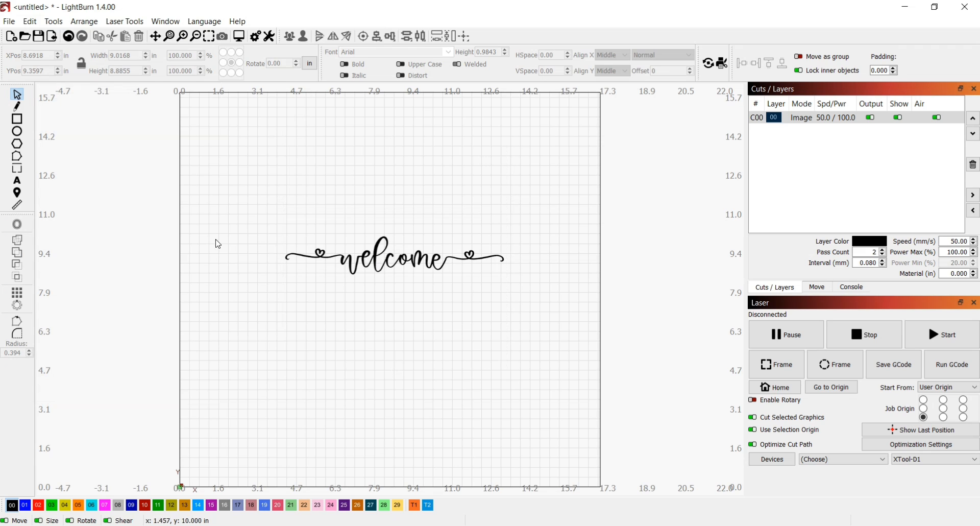
Step: Draw a rectangle around the welcome lettering, then select only that rectangle
left_click(17, 120)
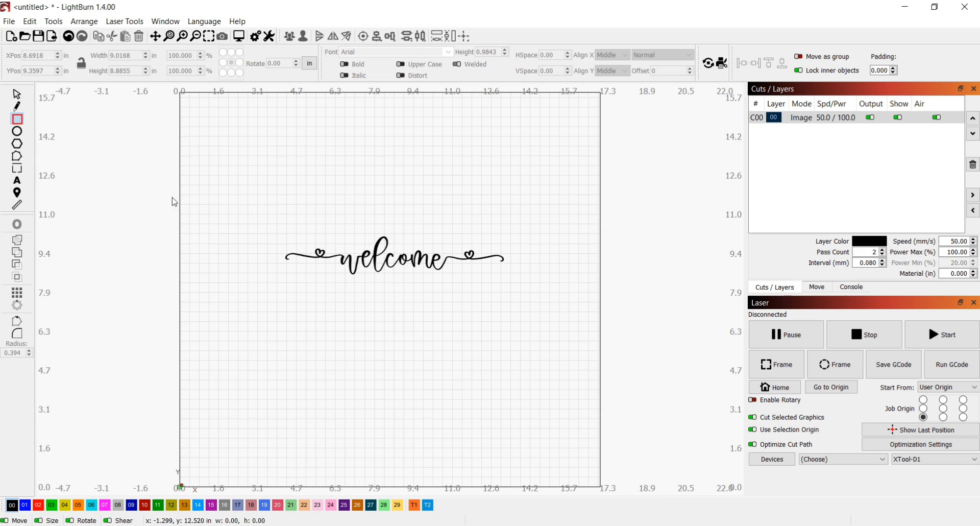
left_click_drag(273, 222, 541, 306)
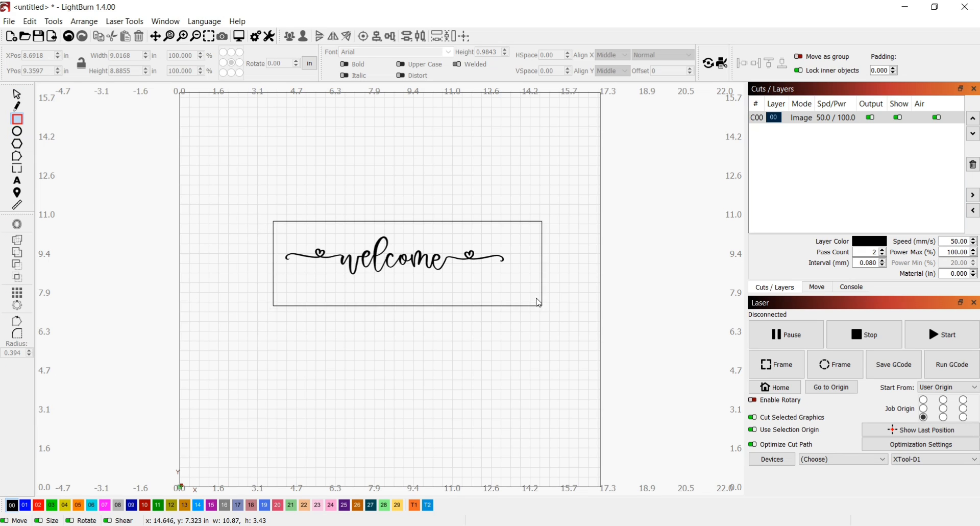
left_click(393, 256)
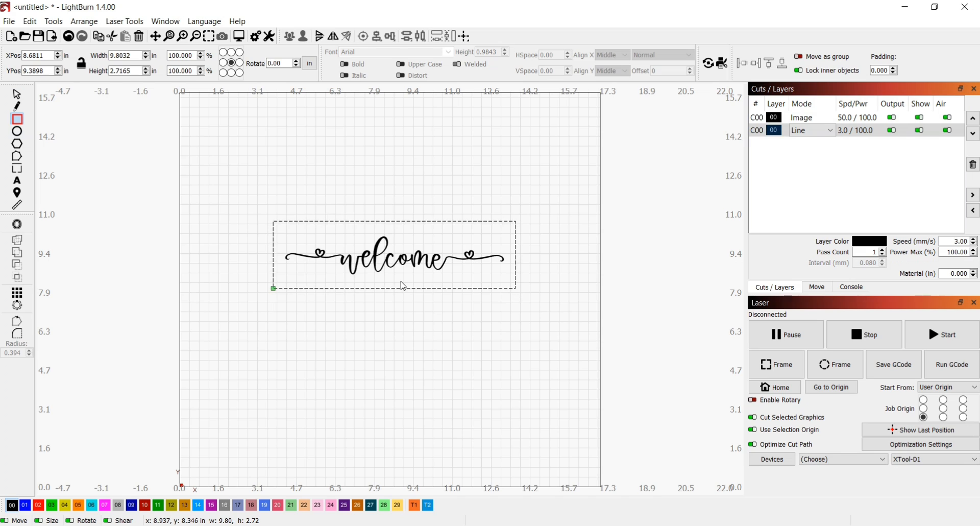
mouse_move(558, 284)
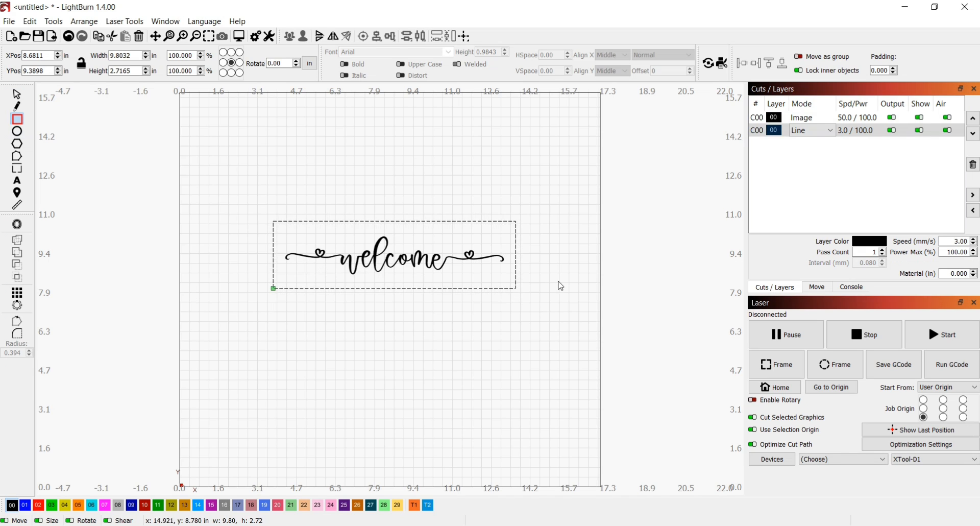
mouse_move(377, 267)
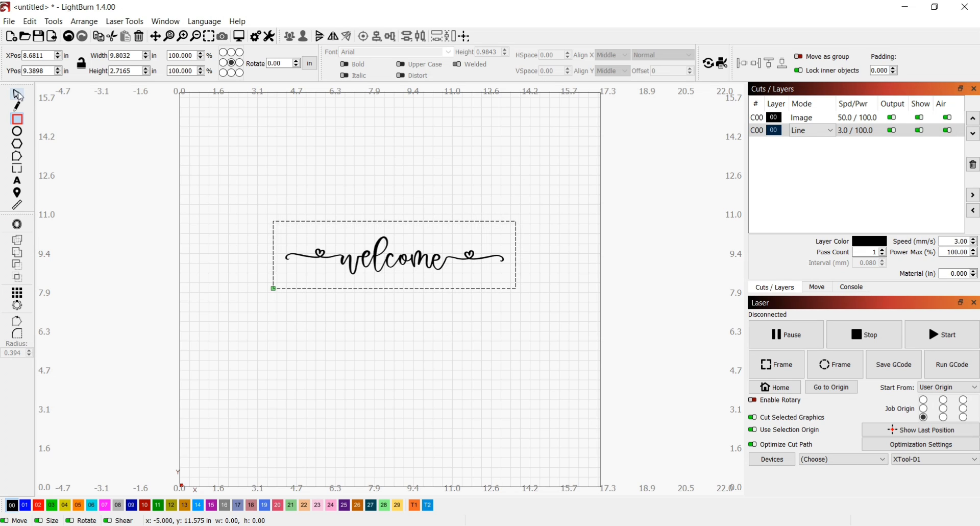
left_click(394, 256)
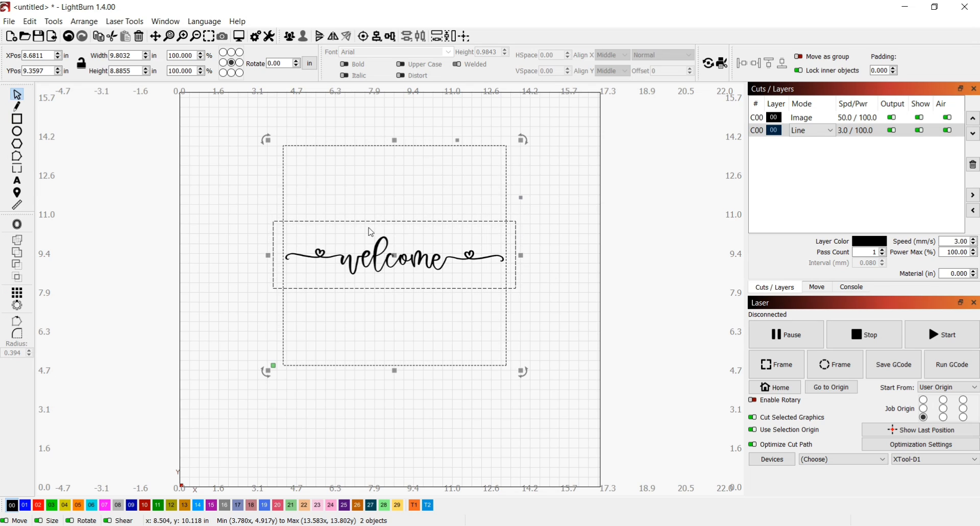
mouse_move(468, 158)
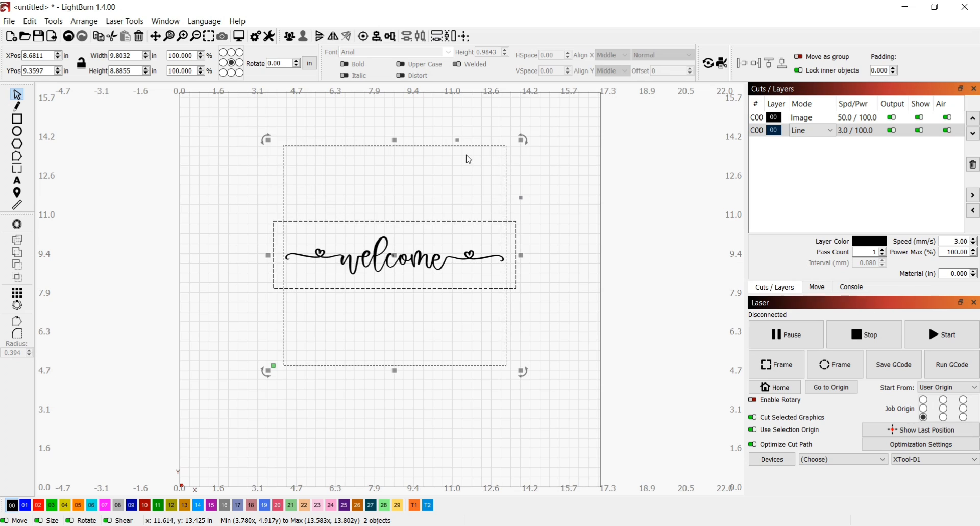
mouse_move(389, 158)
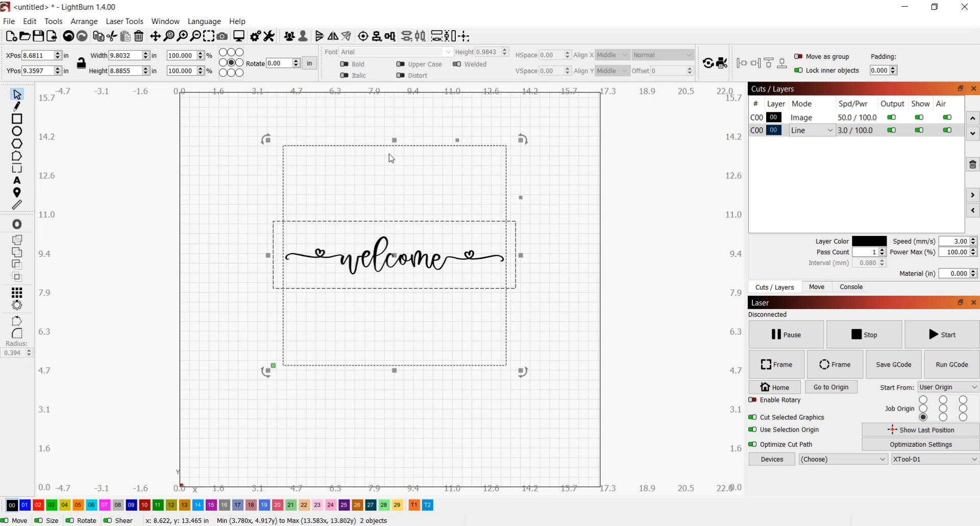
mouse_move(476, 181)
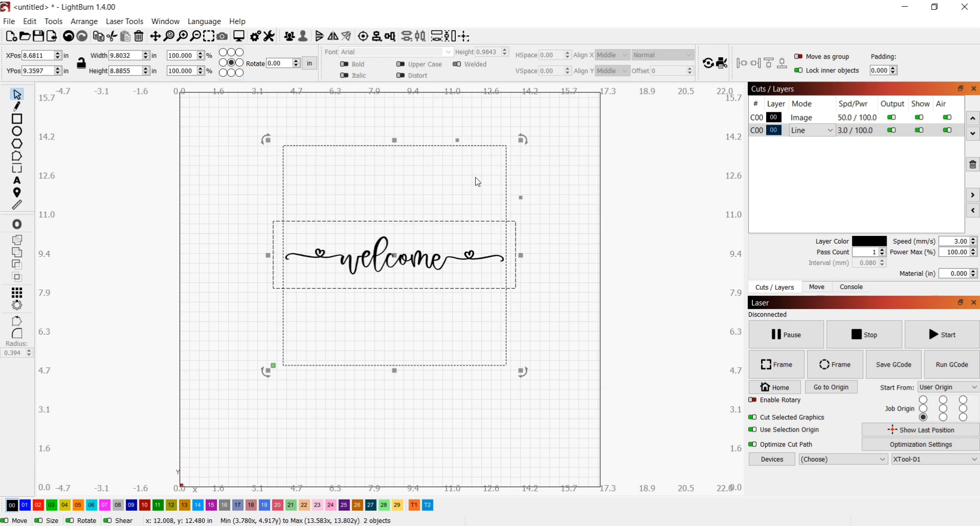
mouse_move(385, 177)
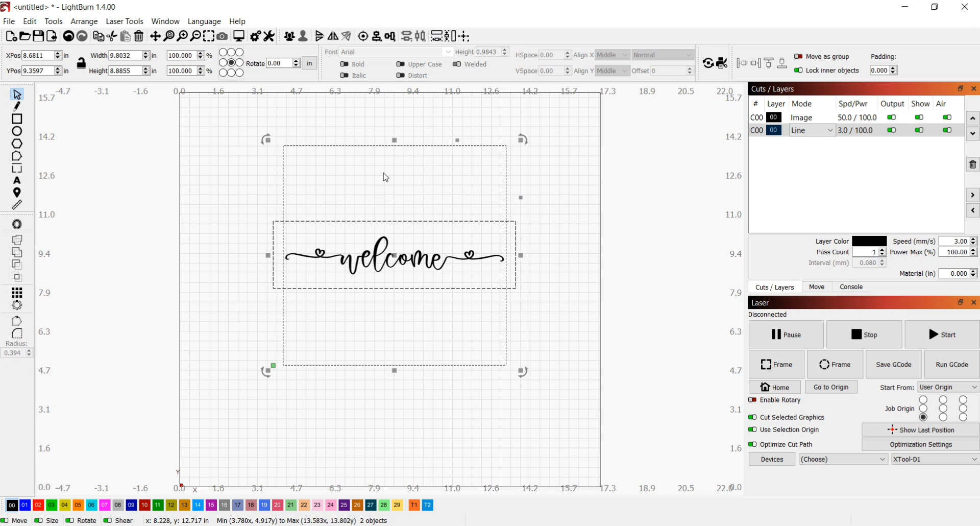
mouse_move(391, 286)
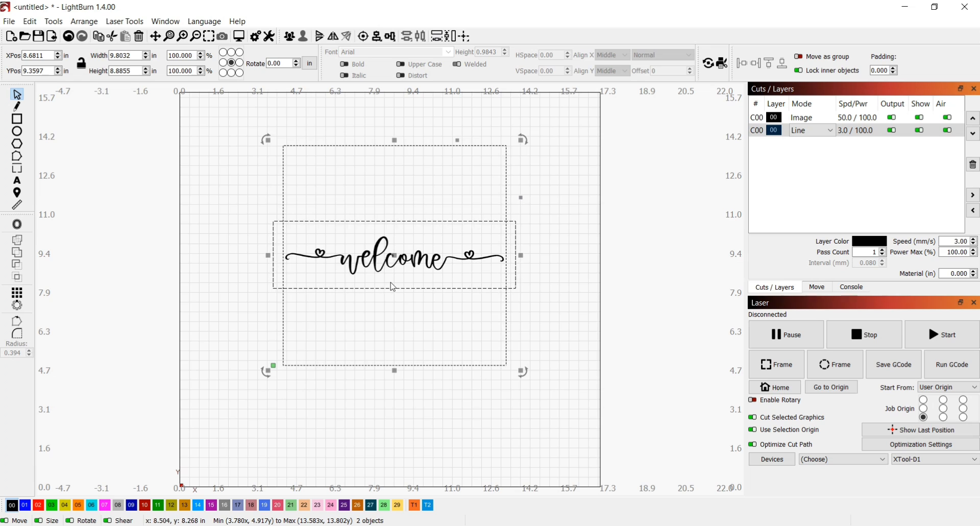
mouse_move(288, 223)
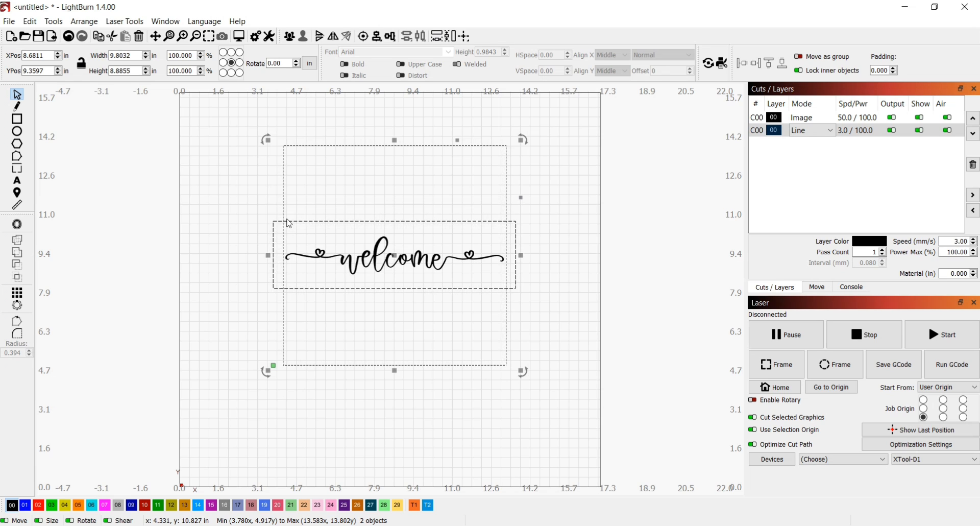
left_click(278, 227)
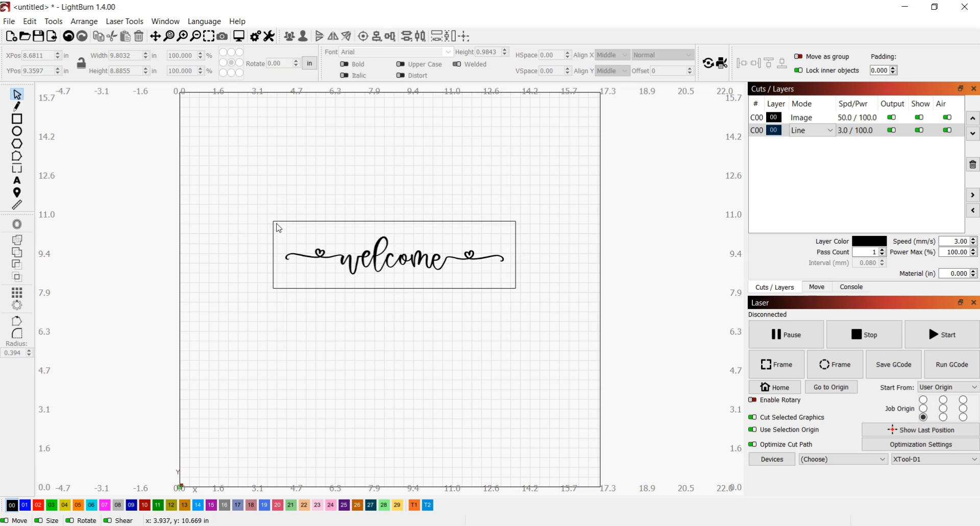
left_click(393, 256)
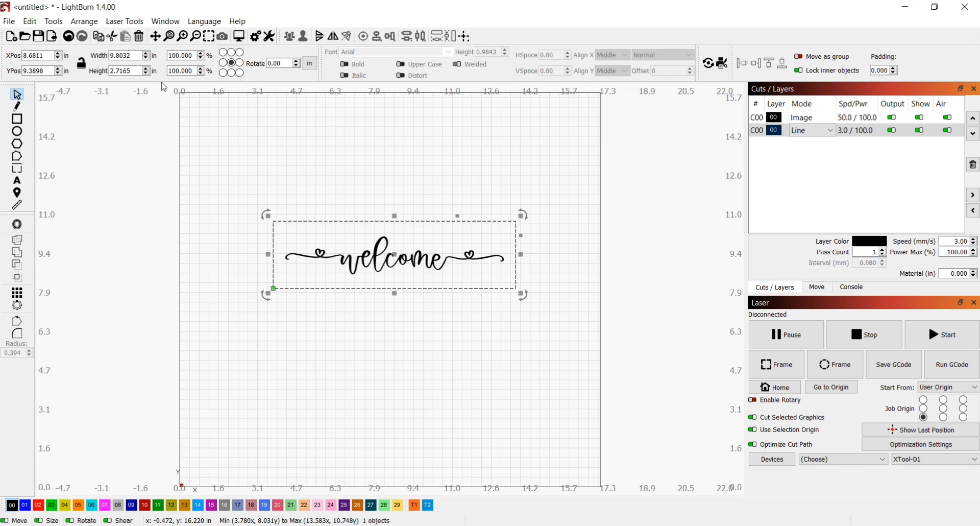
mouse_move(281, 215)
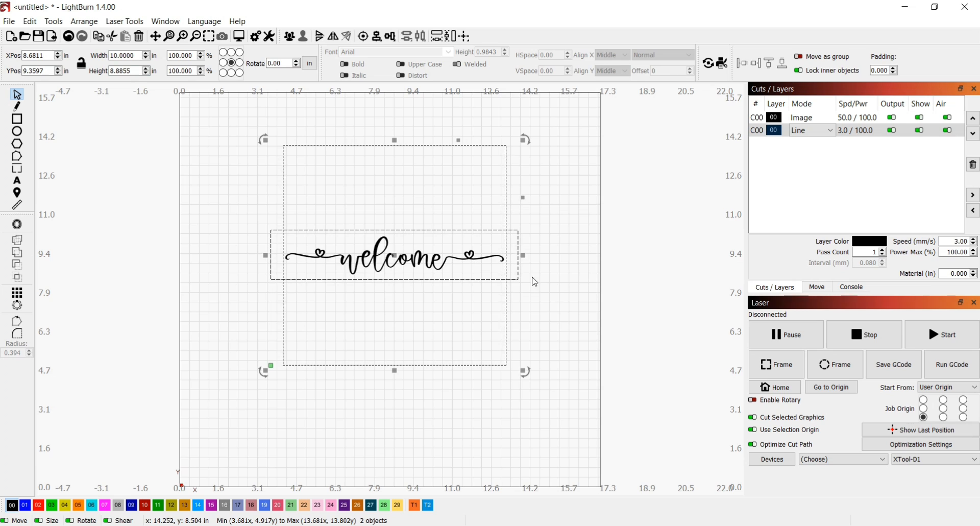
mouse_move(365, 241)
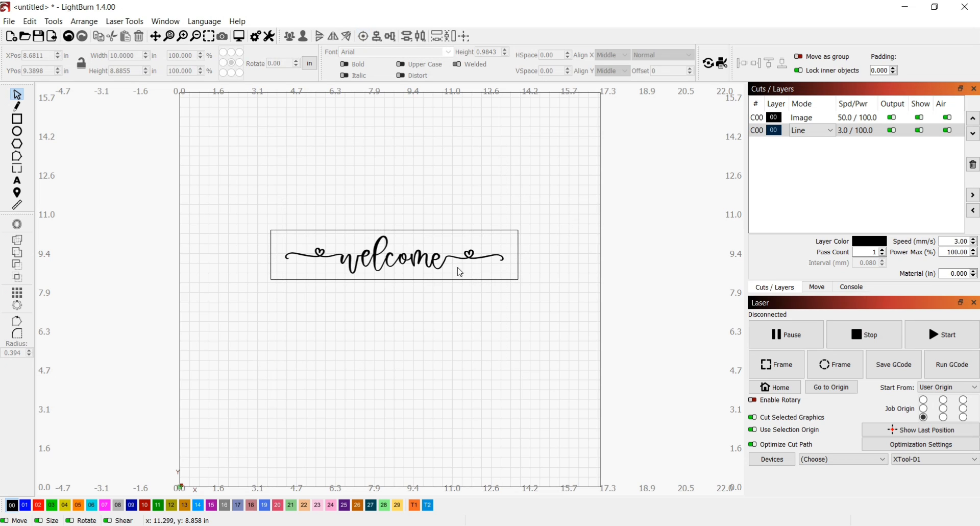
mouse_move(575, 215)
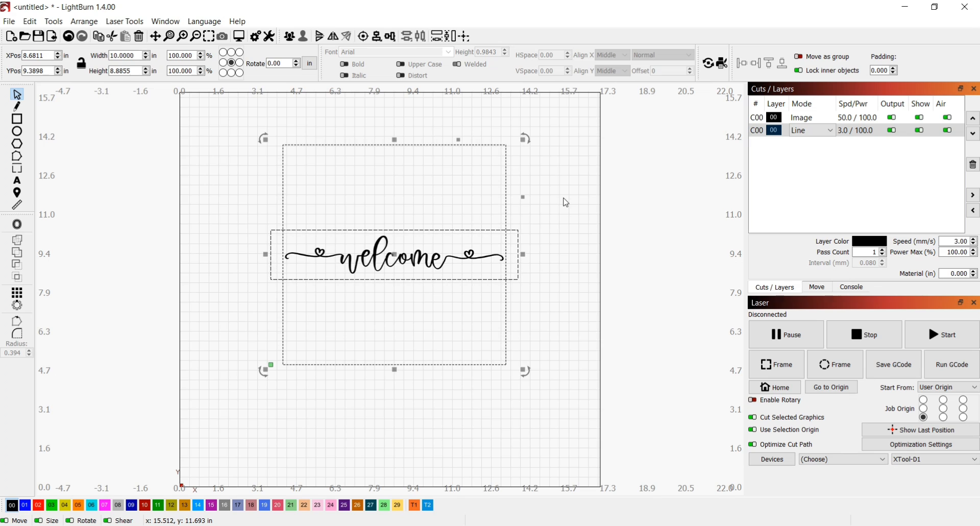
Step: Apply the rectangle as an image mask to the welcome image, then deselect
right_click(394, 254)
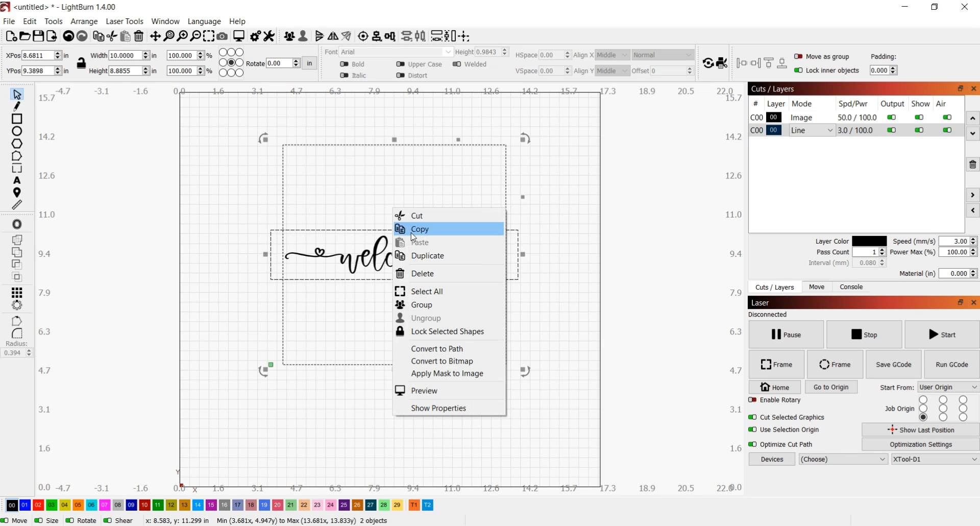
mouse_move(447, 374)
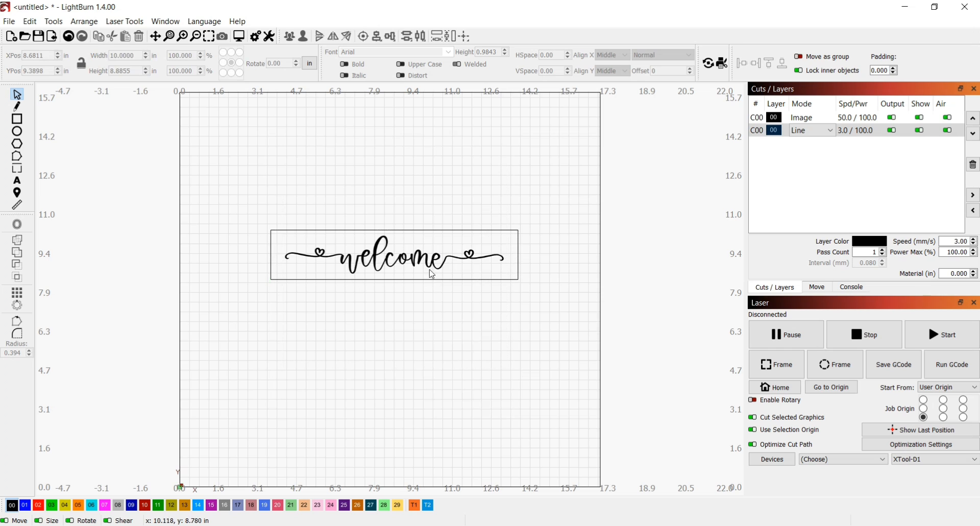
left_click(387, 256)
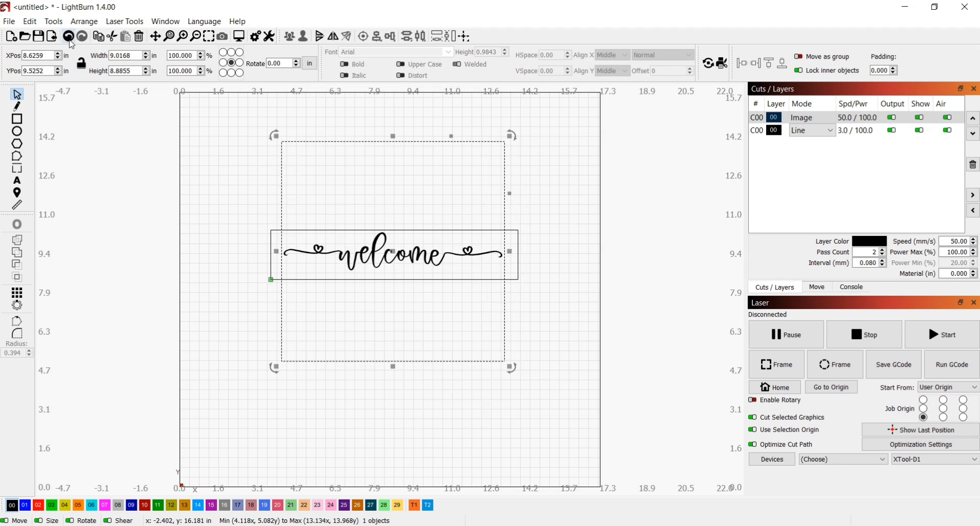
left_click(566, 209)
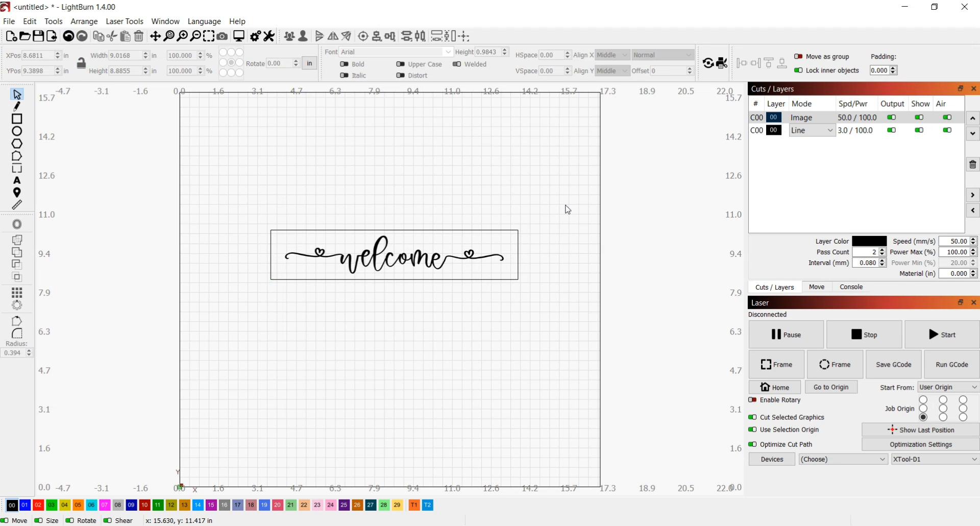
mouse_move(369, 238)
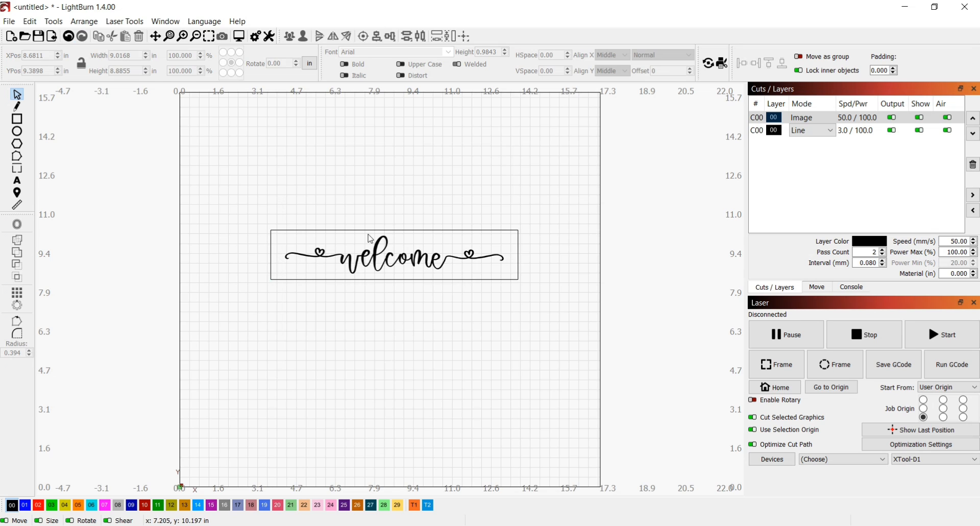
mouse_move(418, 270)
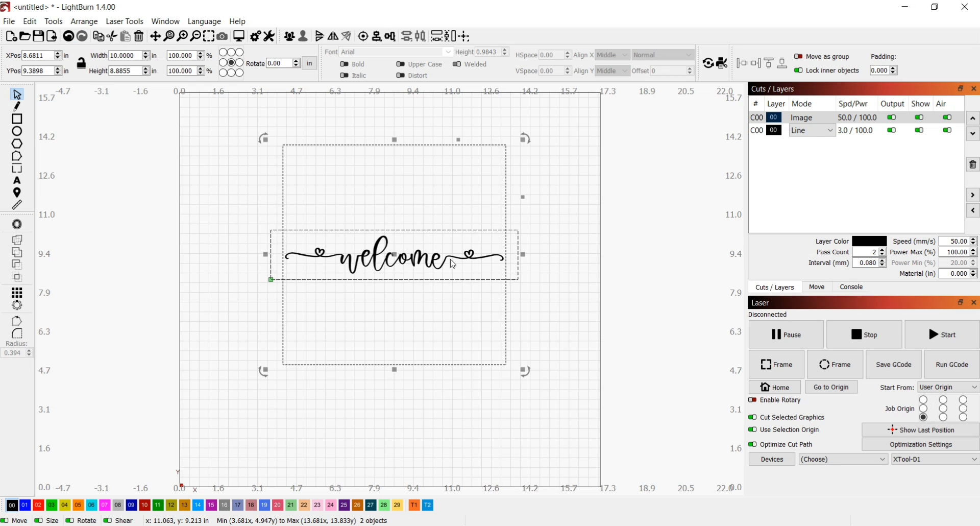
Step: Flatten the image mask into a single 10 by 2 inch welcome image
right_click(452, 262)
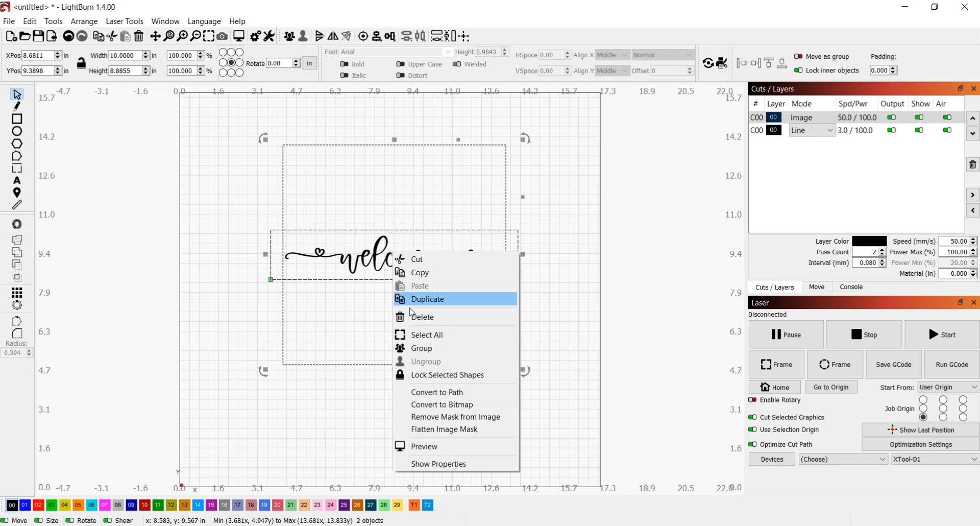
mouse_move(430, 432)
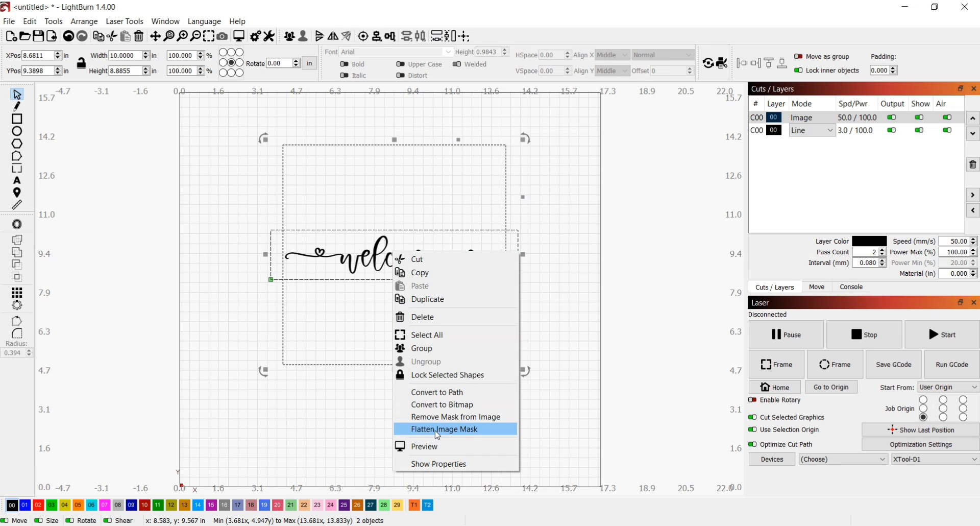
left_click(444, 429)
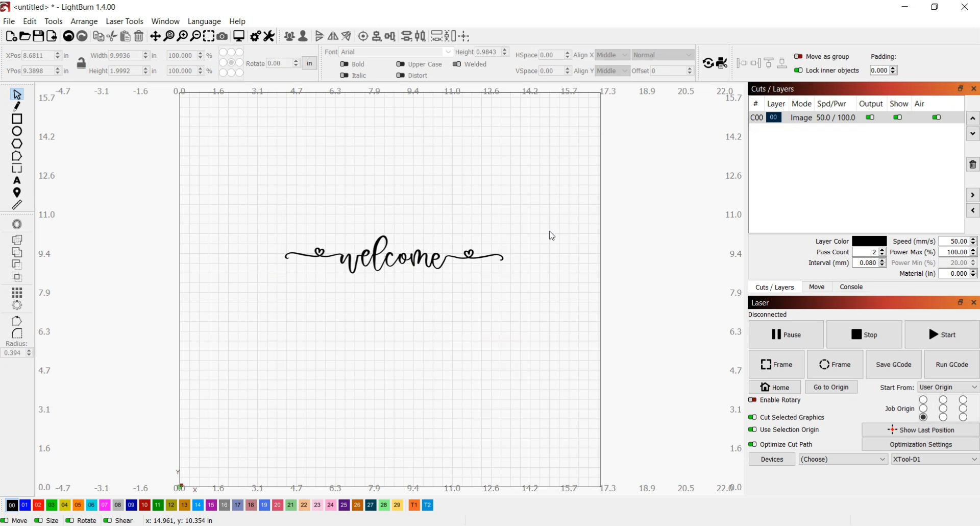
left_click(393, 255)
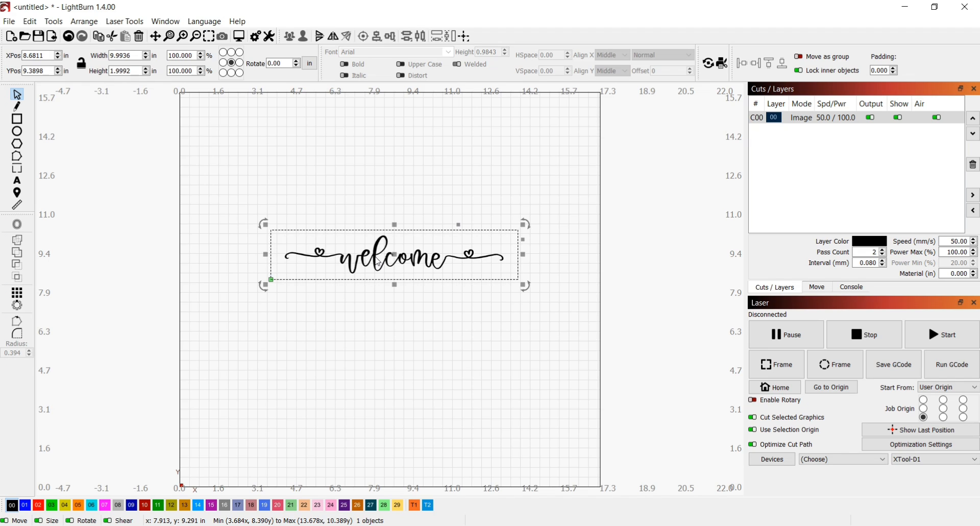
mouse_move(211, 169)
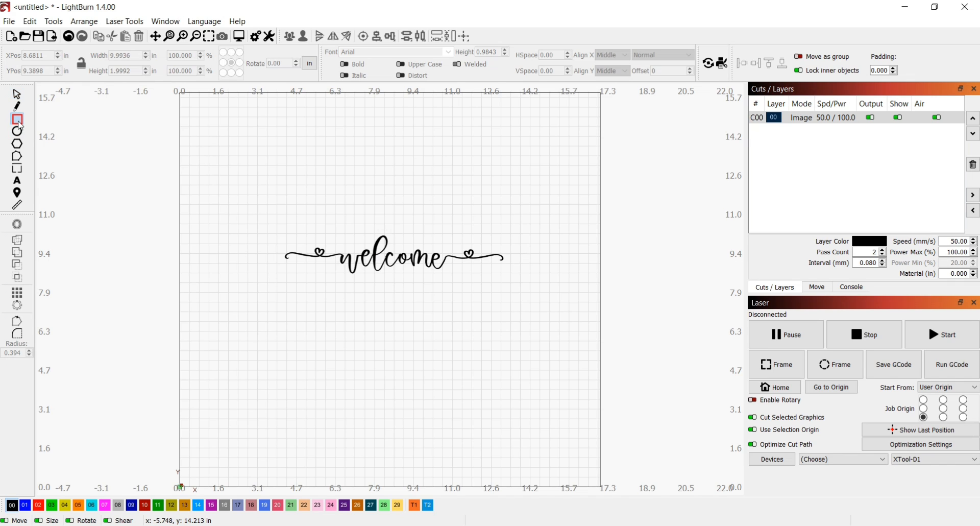
Step: Draw a rectangle around the welcome image on orange layer 05
left_click_drag(264, 217, 441, 300)
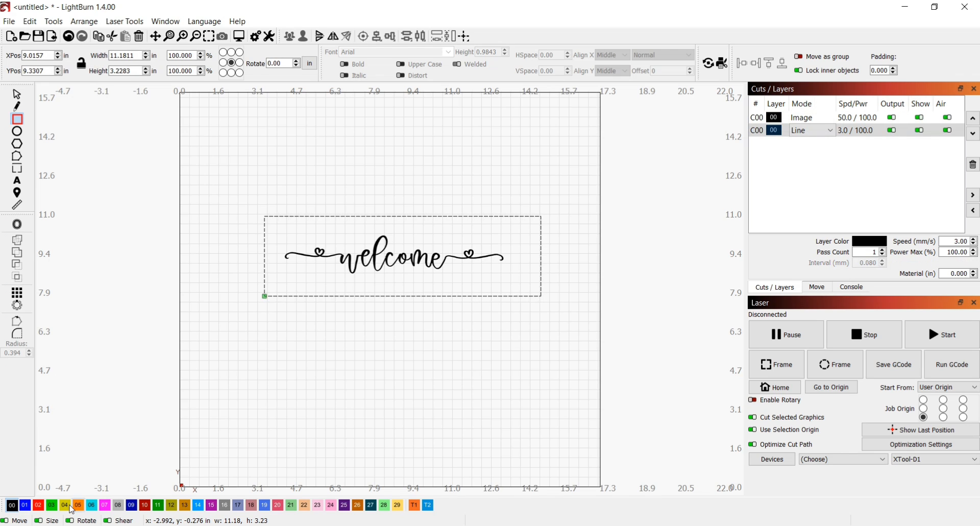
left_click(78, 504)
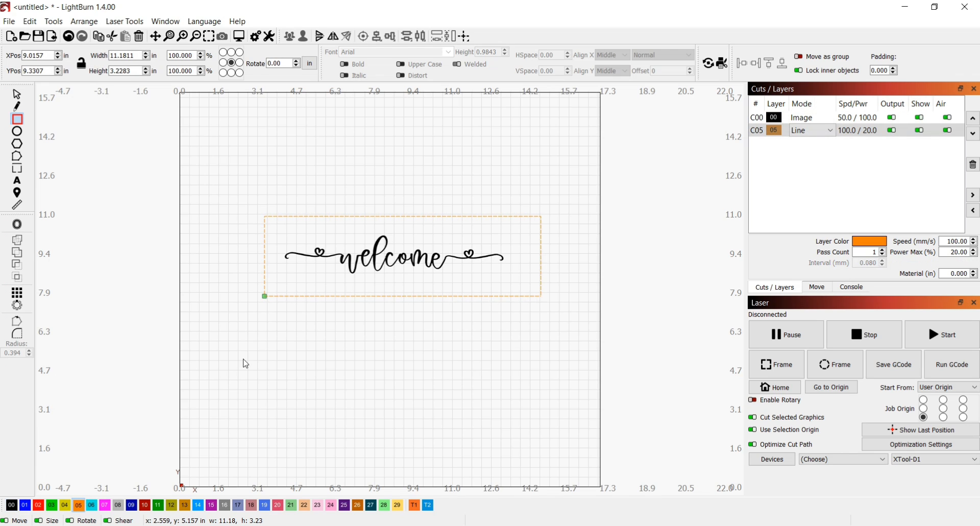
mouse_move(260, 283)
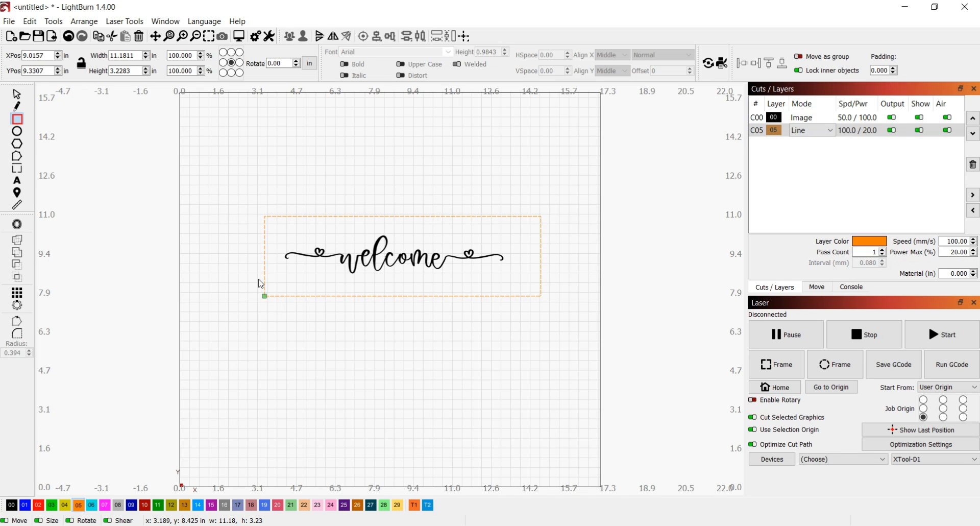
mouse_move(236, 181)
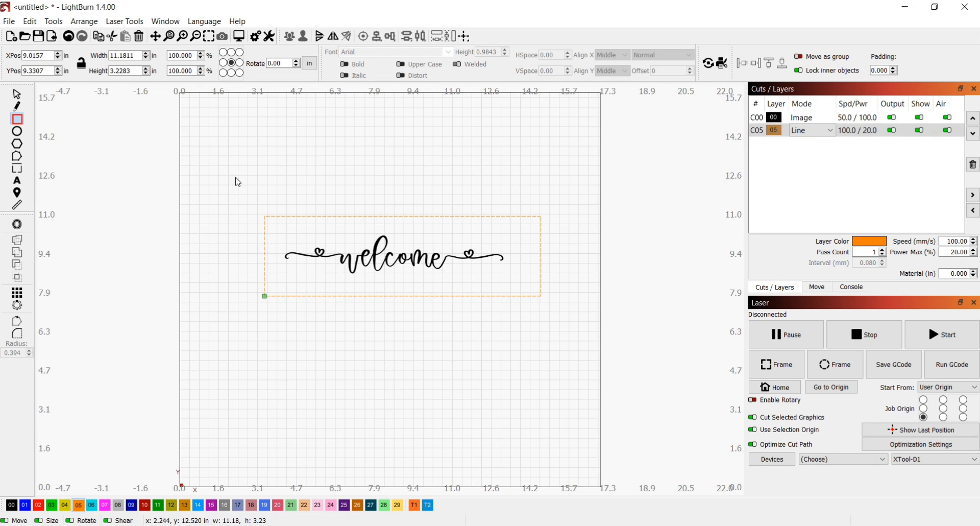
left_click(394, 256)
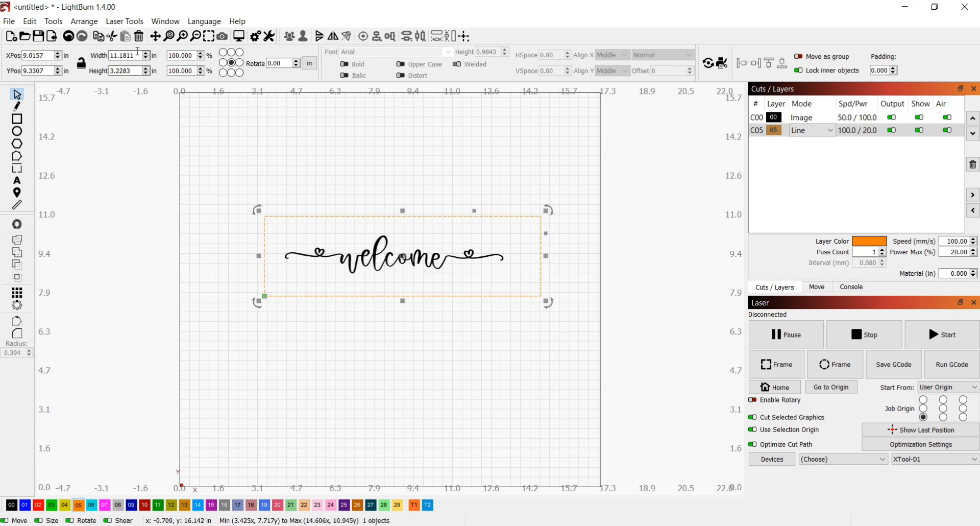
Step: Set the orange frame to 10.5 wide by 2 high
triple_click(123, 55)
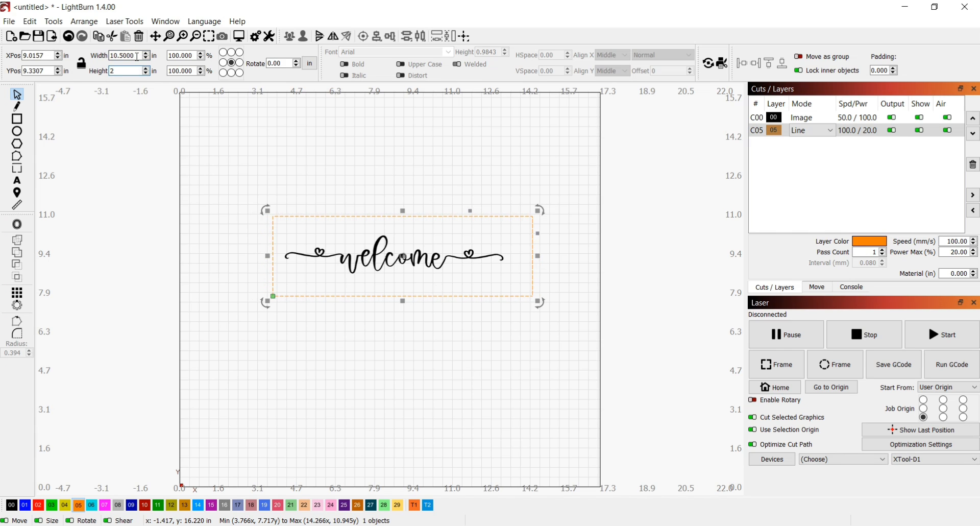
left_click(252, 183)
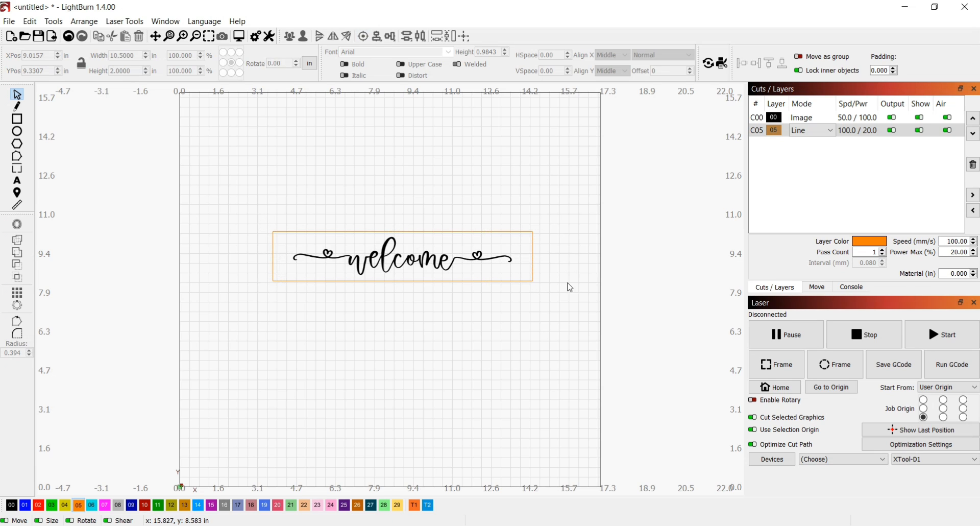
mouse_move(471, 327)
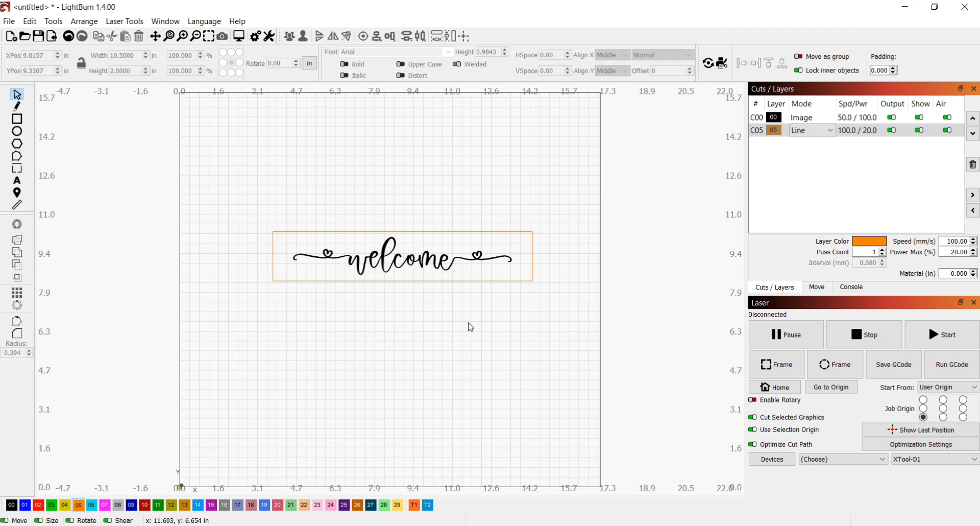
mouse_move(524, 208)
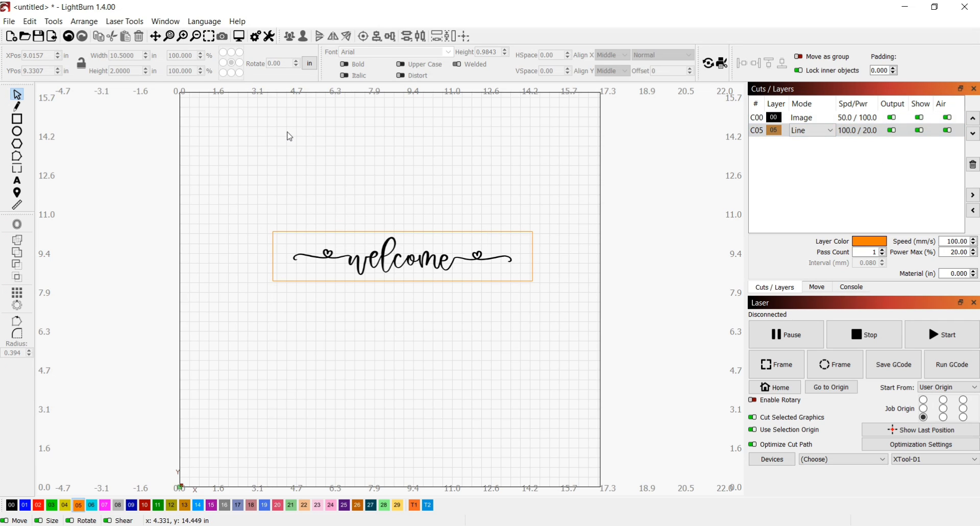
mouse_move(314, 260)
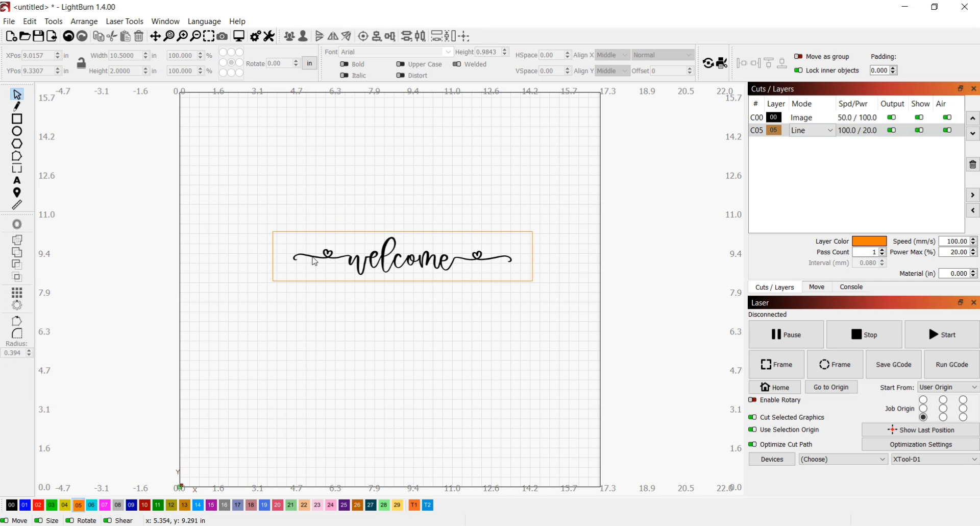
mouse_move(486, 346)
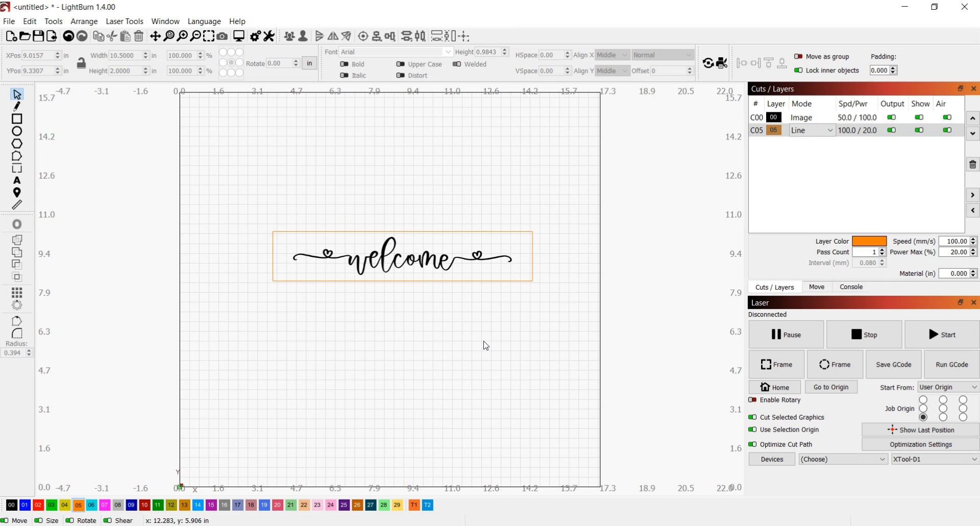